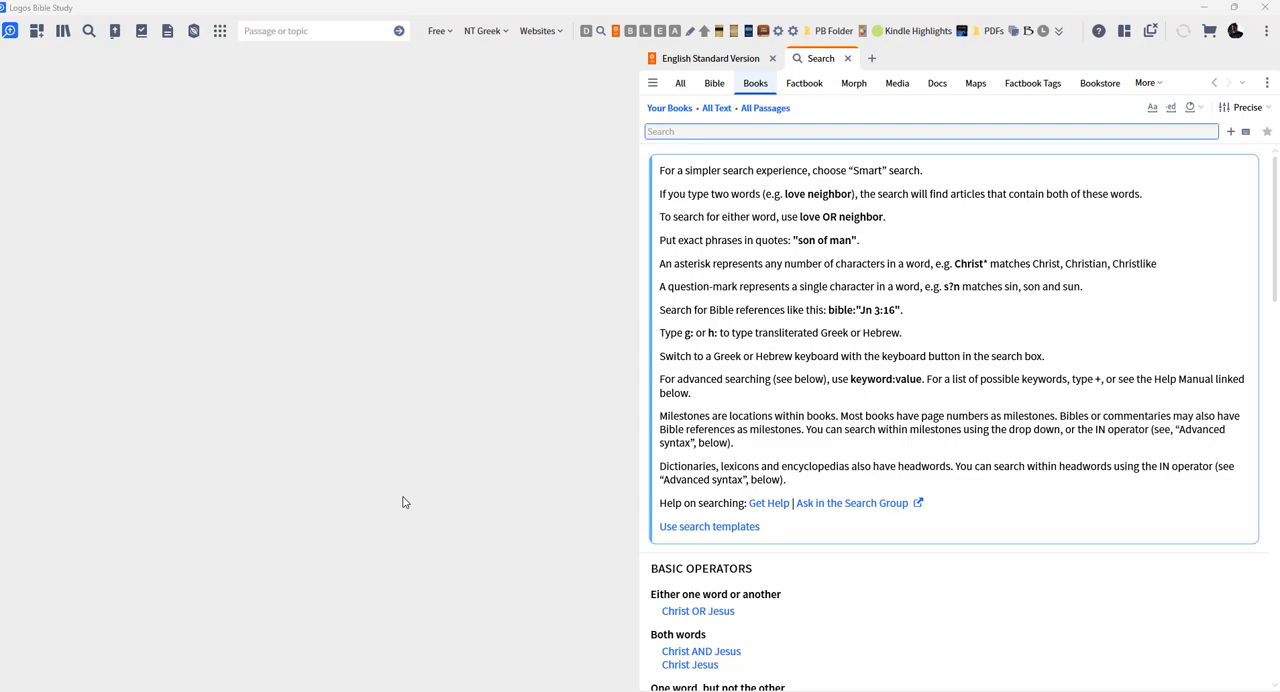
{"action": "mouse_move", "coordinate": [525, 416]}
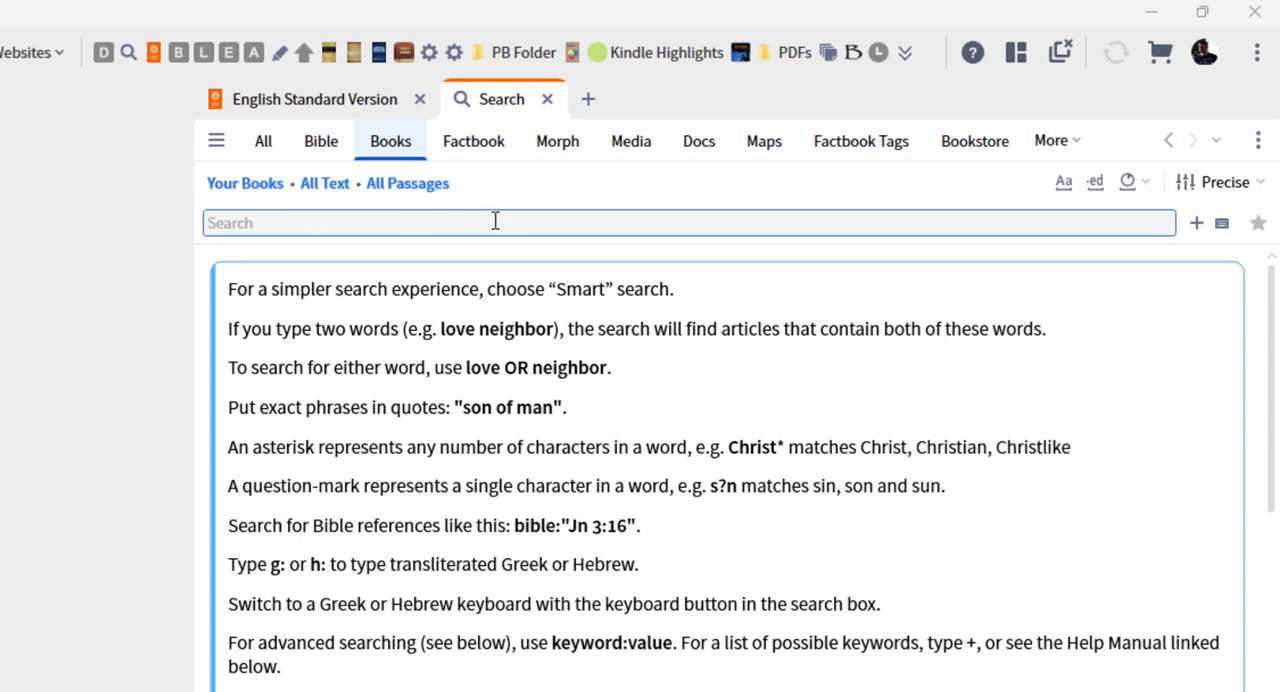
{"action": "mouse_move", "coordinate": [450, 385]}
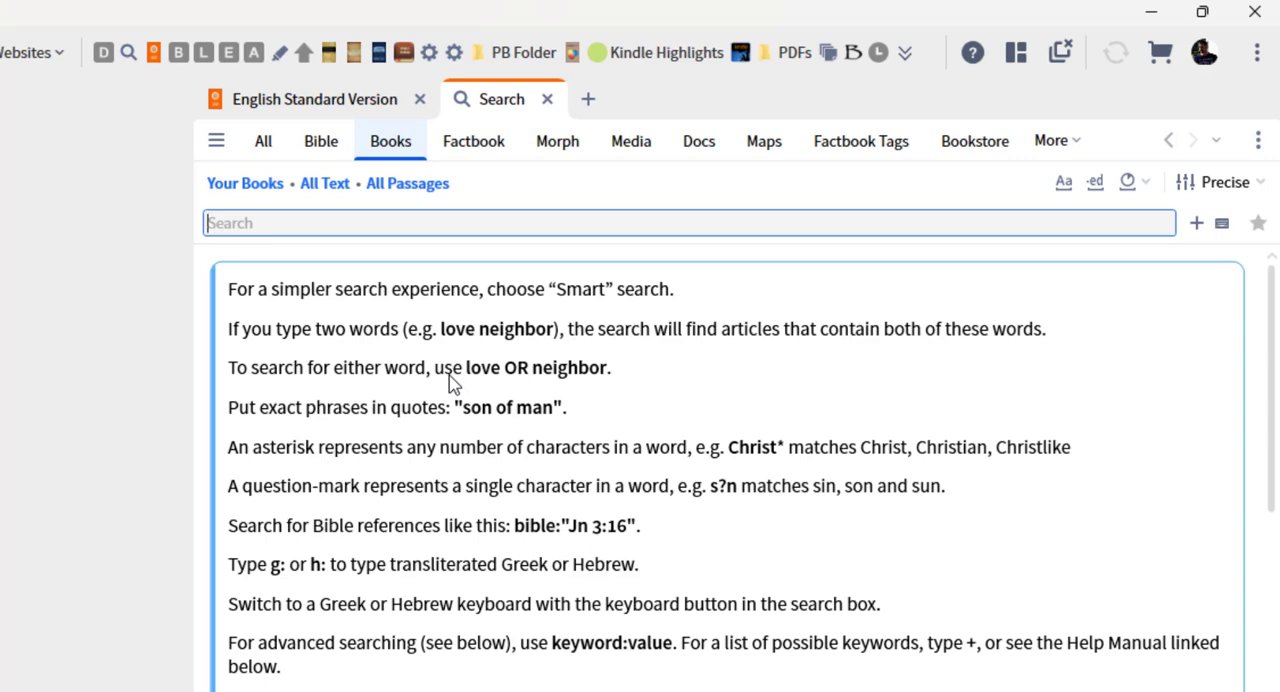
- Search books for the exact phrase "city of ephesus", returning 1,398 results grouped by book
{"action": "type", "text": "\"city of ephesus"}
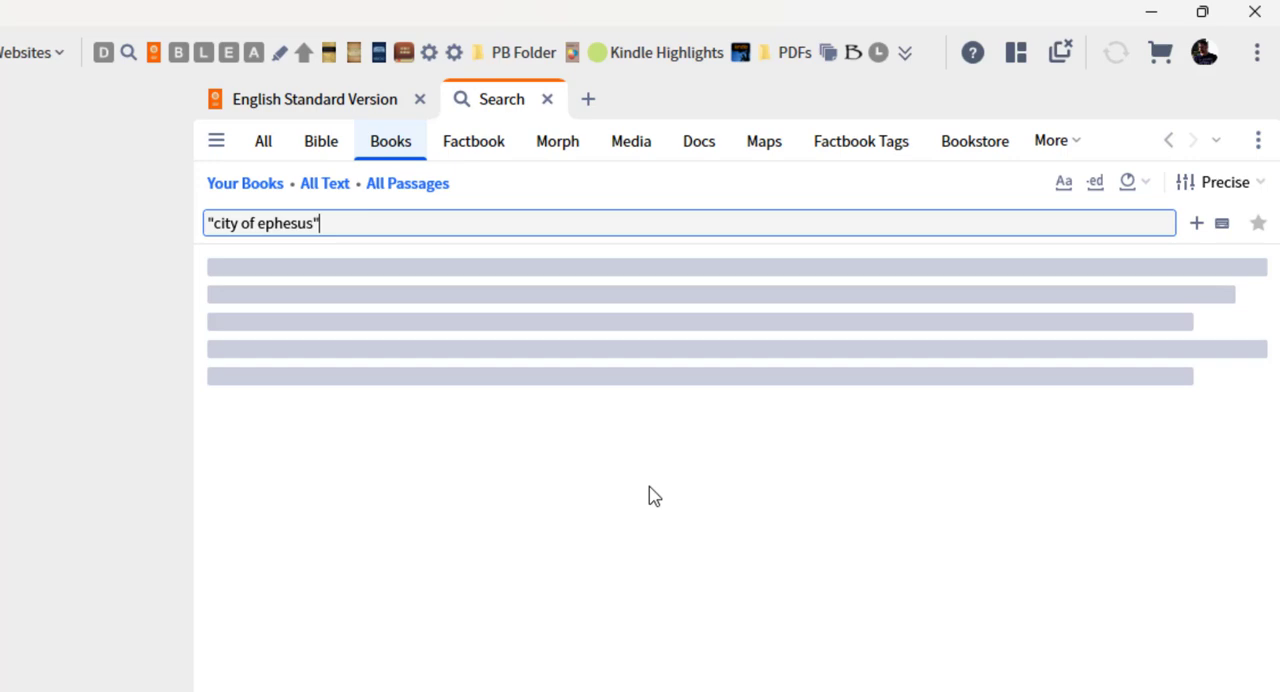
{"action": "key", "text": "enter"}
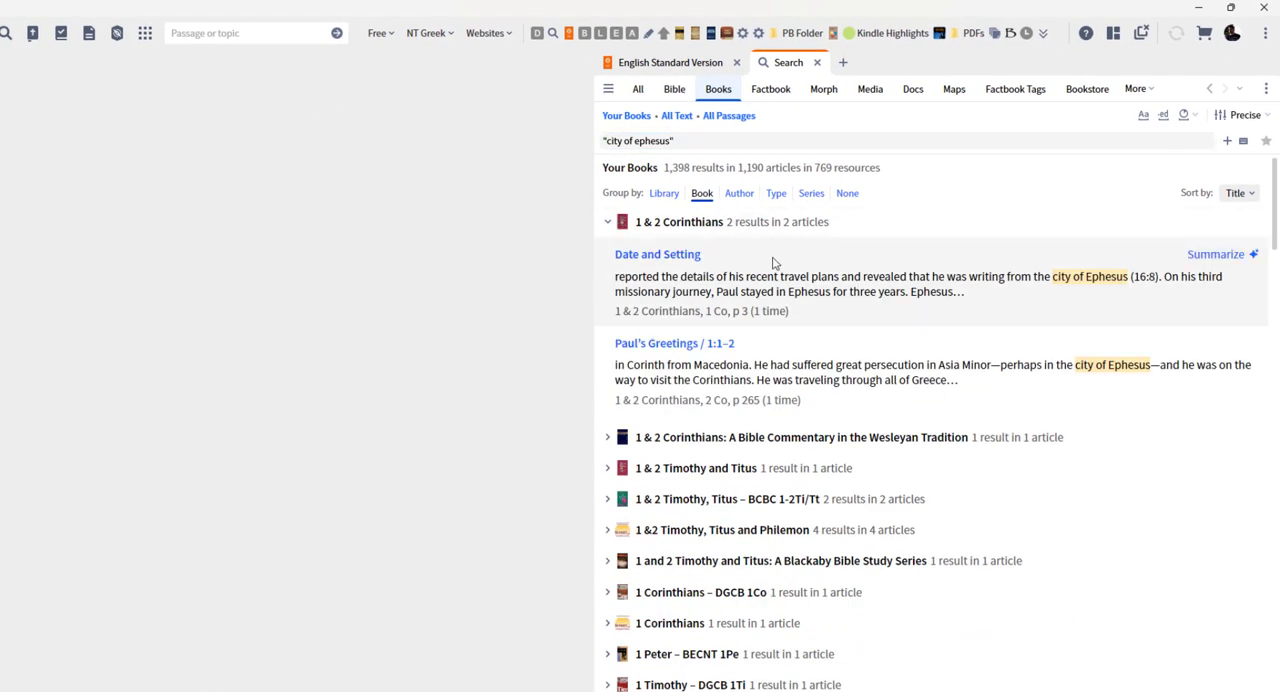
{"action": "left_click", "coordinate": [607, 221]}
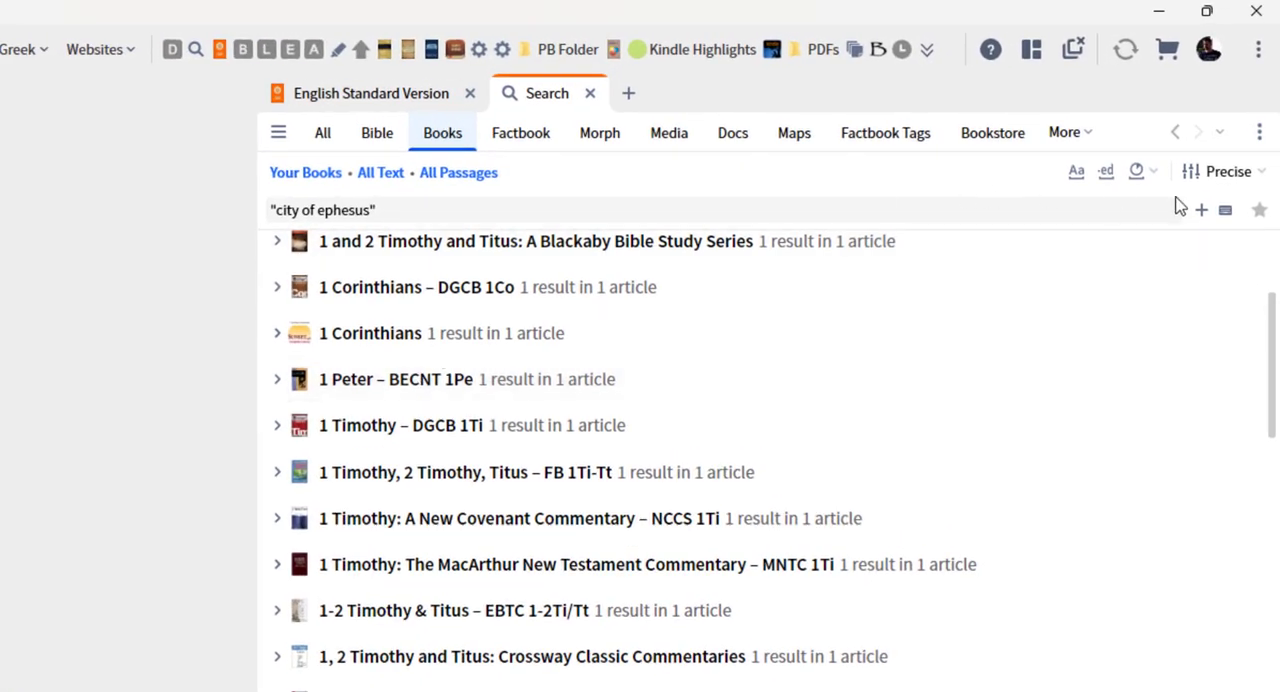
{"action": "mouse_move", "coordinate": [1229, 171]}
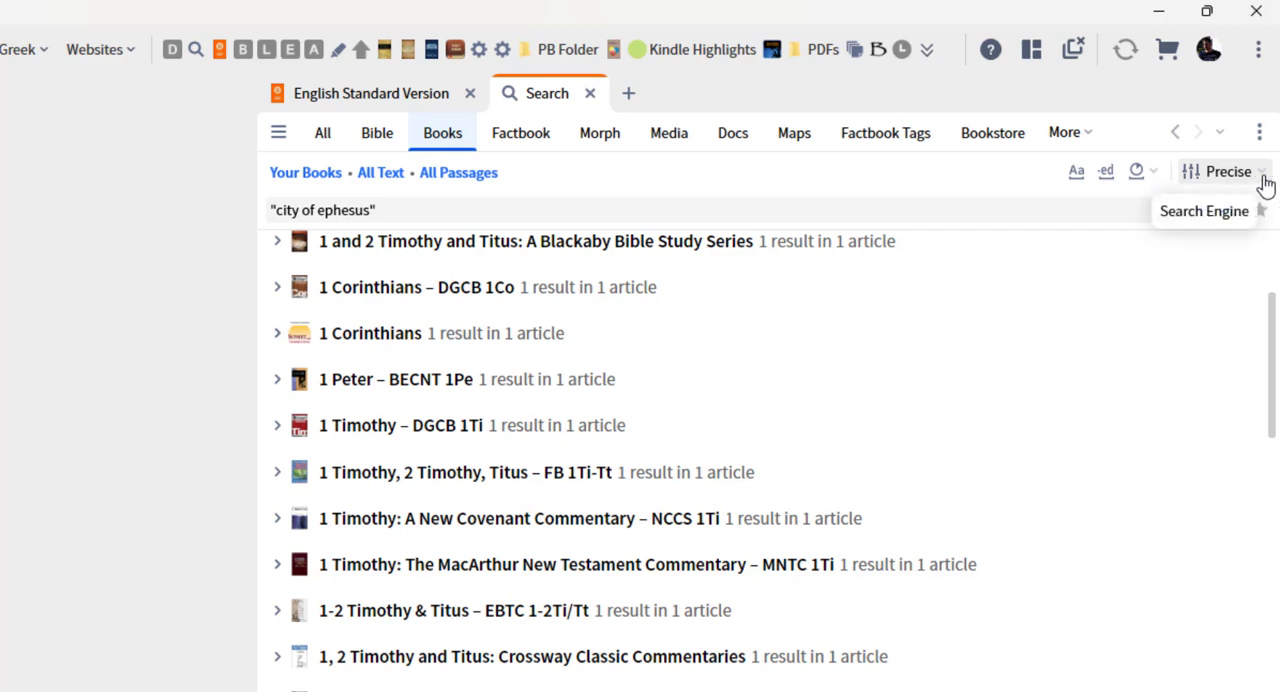
- Switch the search engine from Precise to Smart and scroll through the Ephesus article results
{"action": "left_click", "coordinate": [1228, 171]}
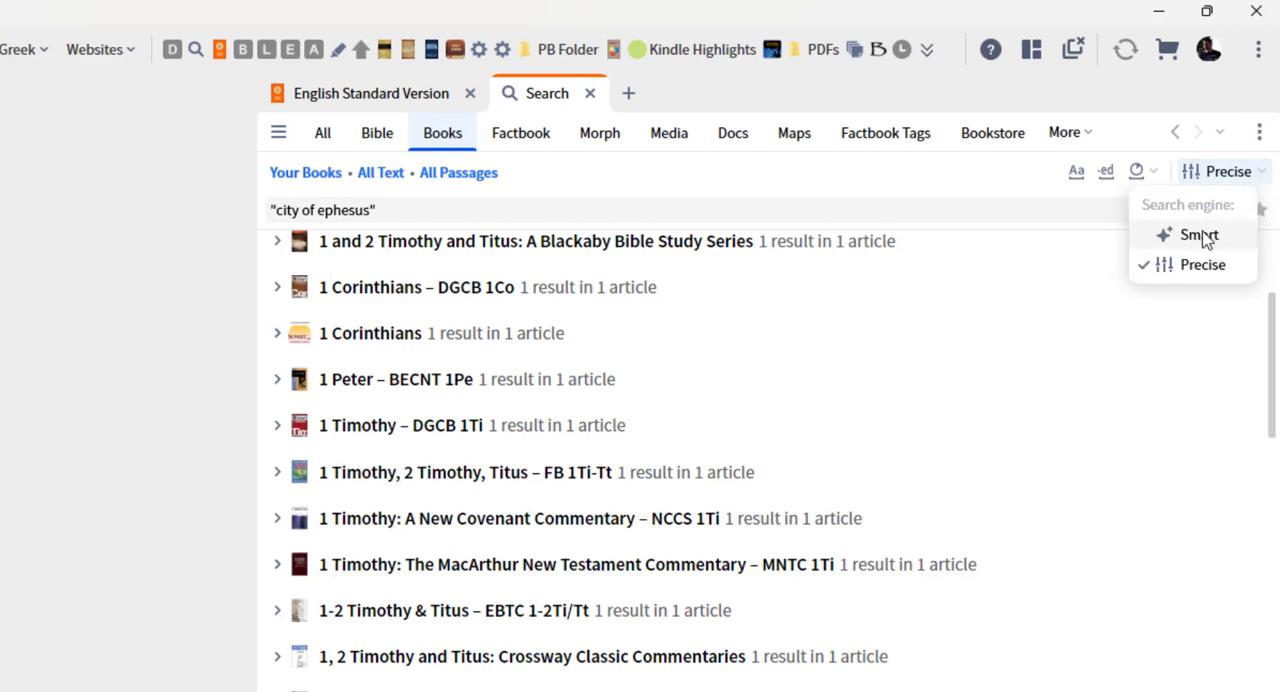
{"action": "left_click", "coordinate": [1198, 234]}
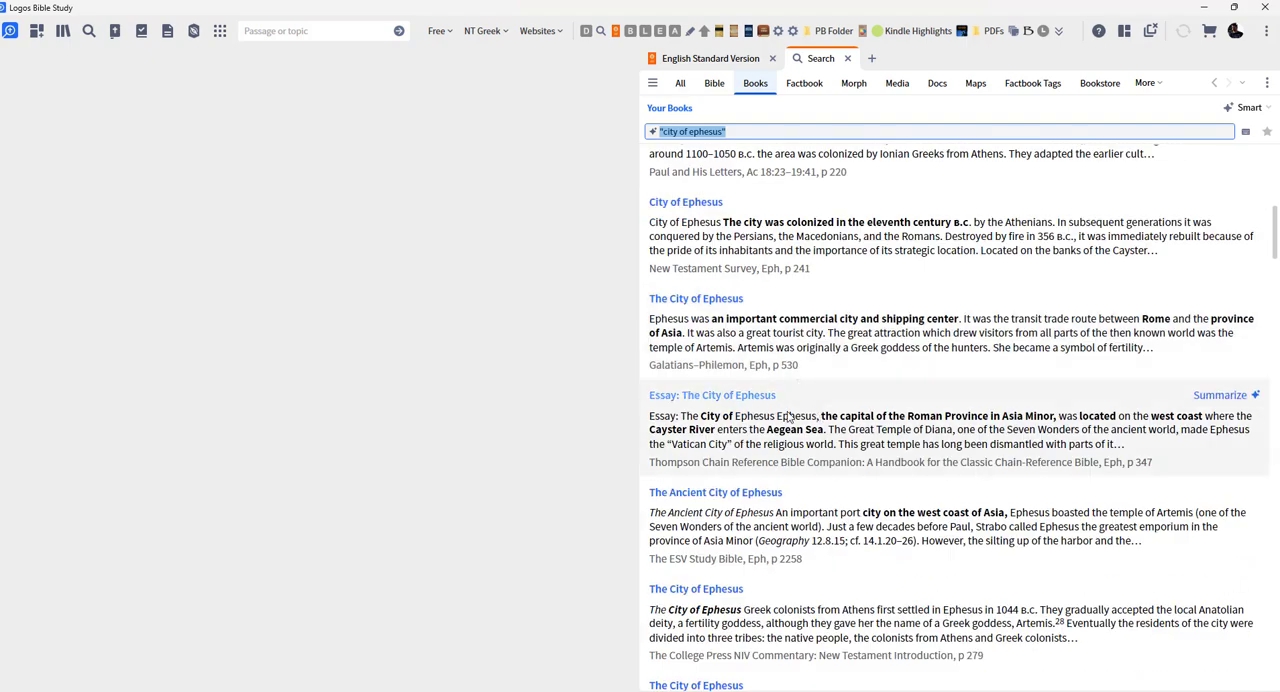
{"action": "scroll", "scroll_direction": "down", "scroll_amount": 3}
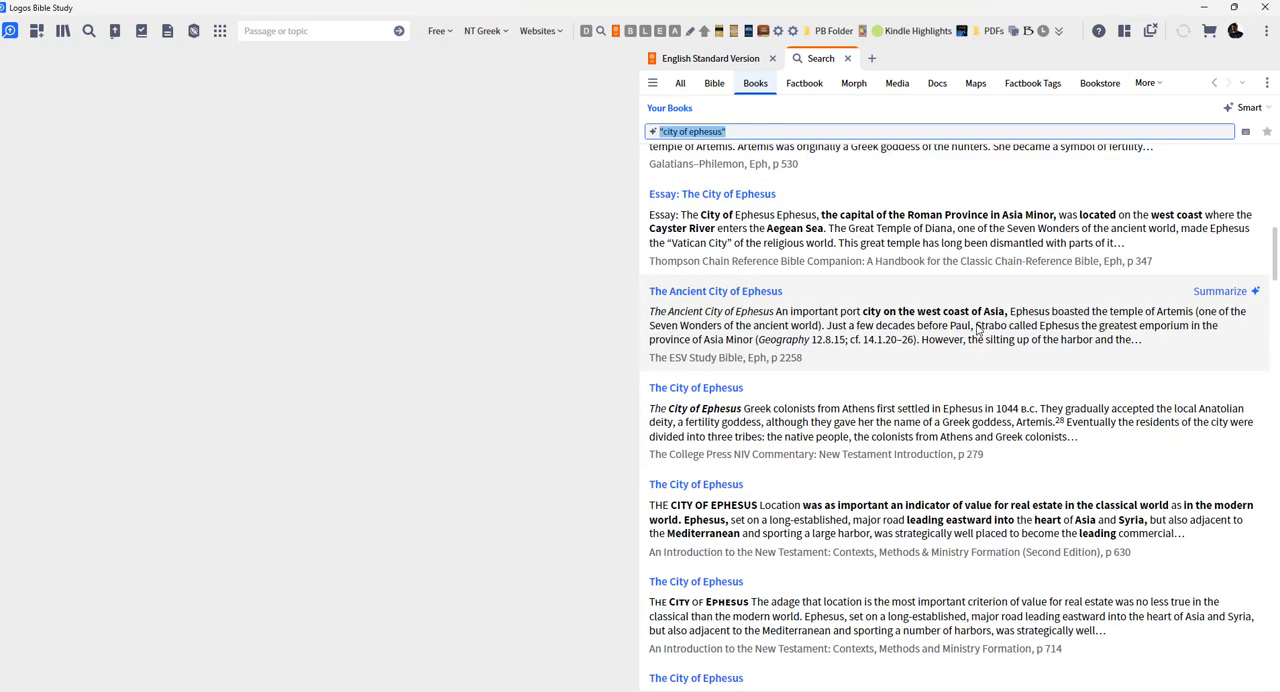
{"action": "mouse_move", "coordinate": [715, 291]}
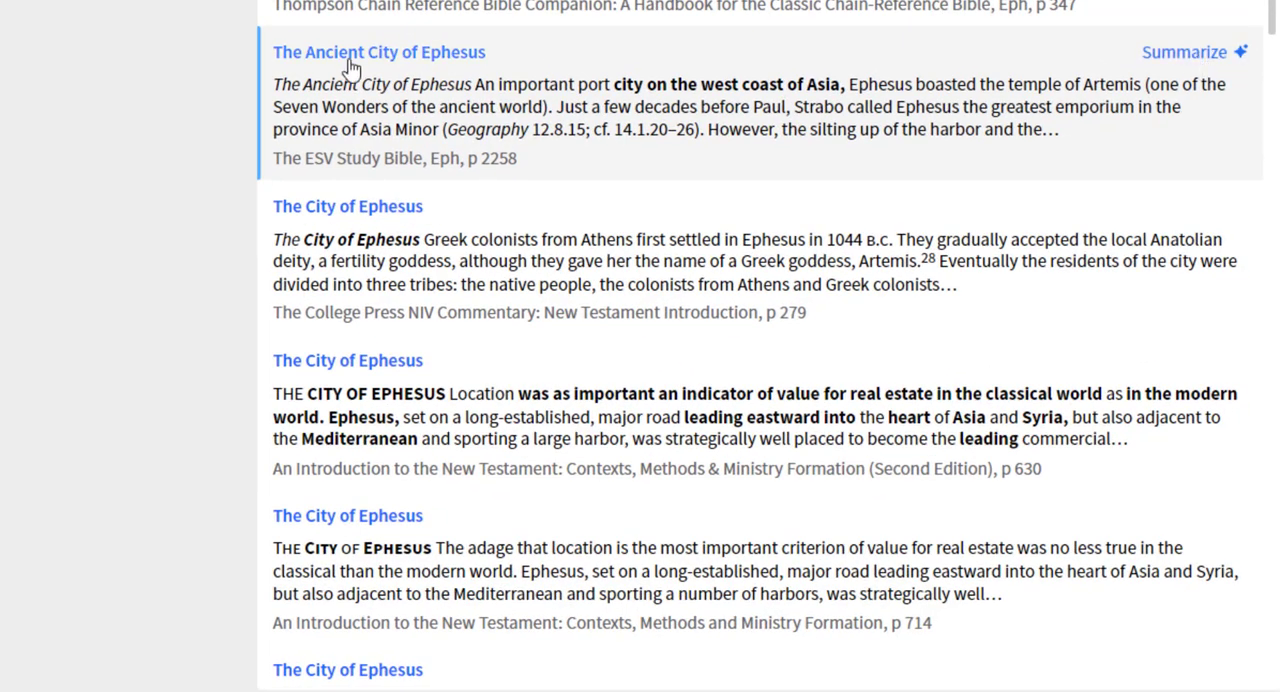
- Summarize 'The Ancient City of Ephesus' and 'Essay: The City of Ephesus' results
{"action": "left_click", "coordinate": [1183, 52]}
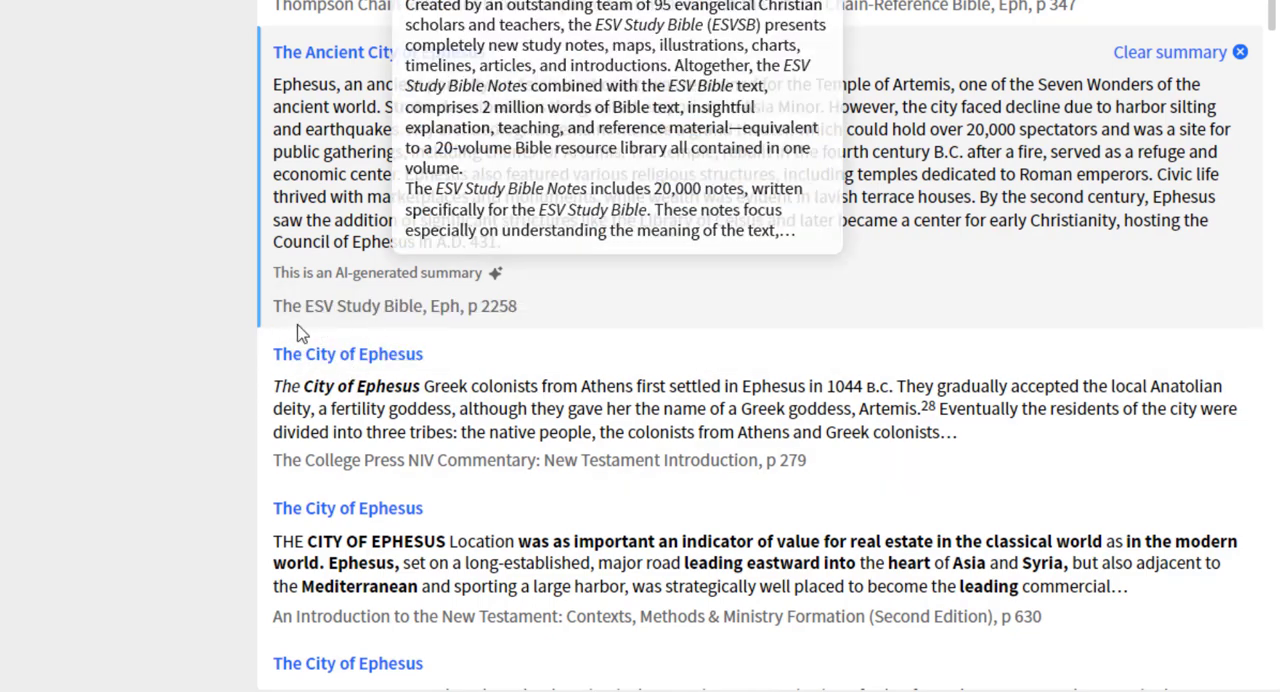
{"action": "mouse_move", "coordinate": [160, 282]}
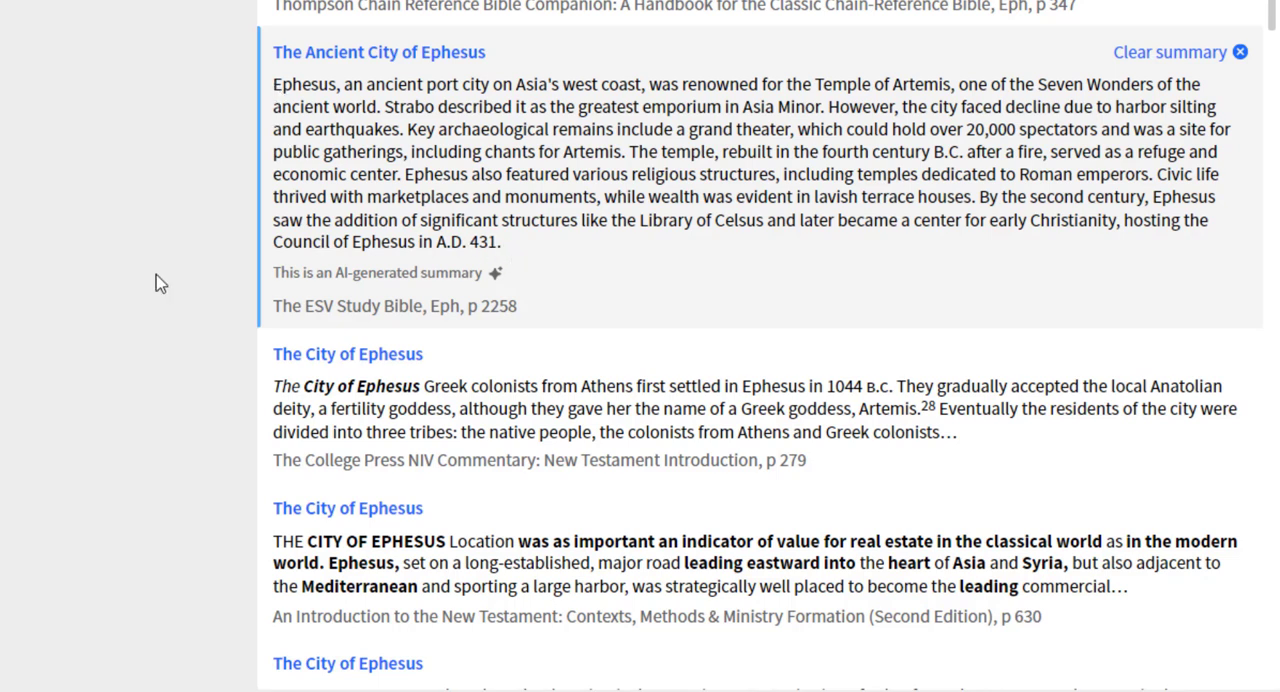
{"action": "mouse_move", "coordinate": [160, 278]}
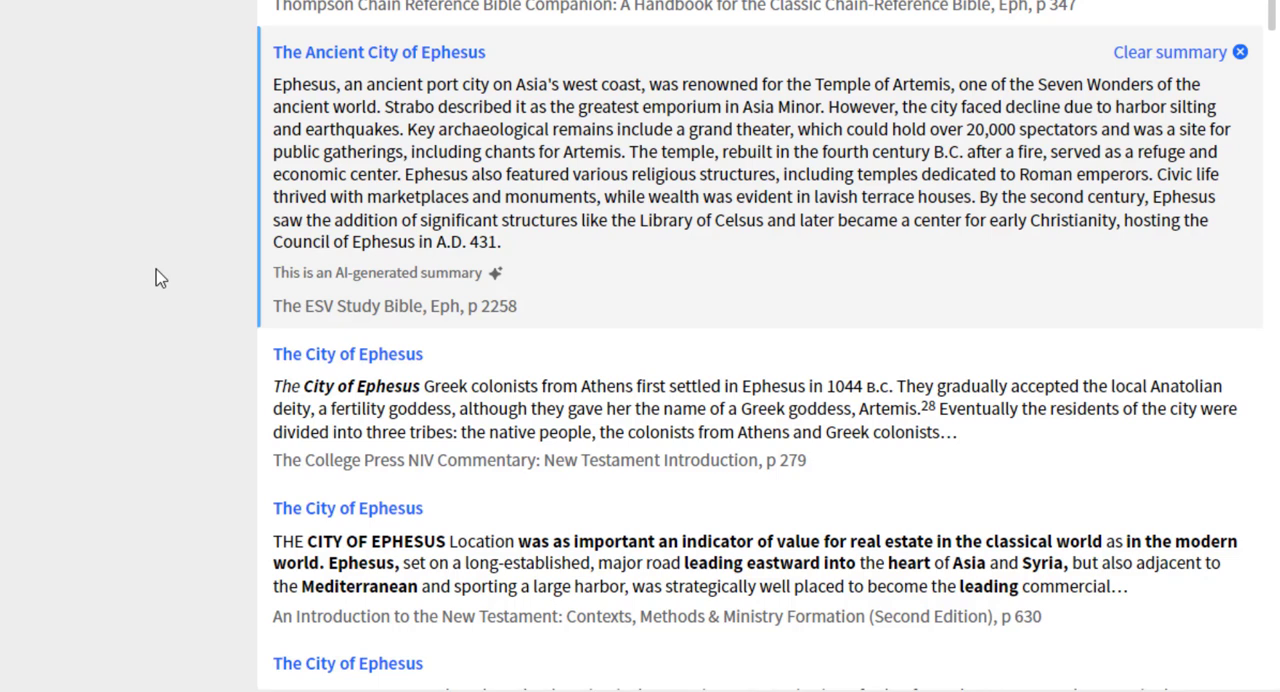
{"action": "mouse_move", "coordinate": [295, 100]}
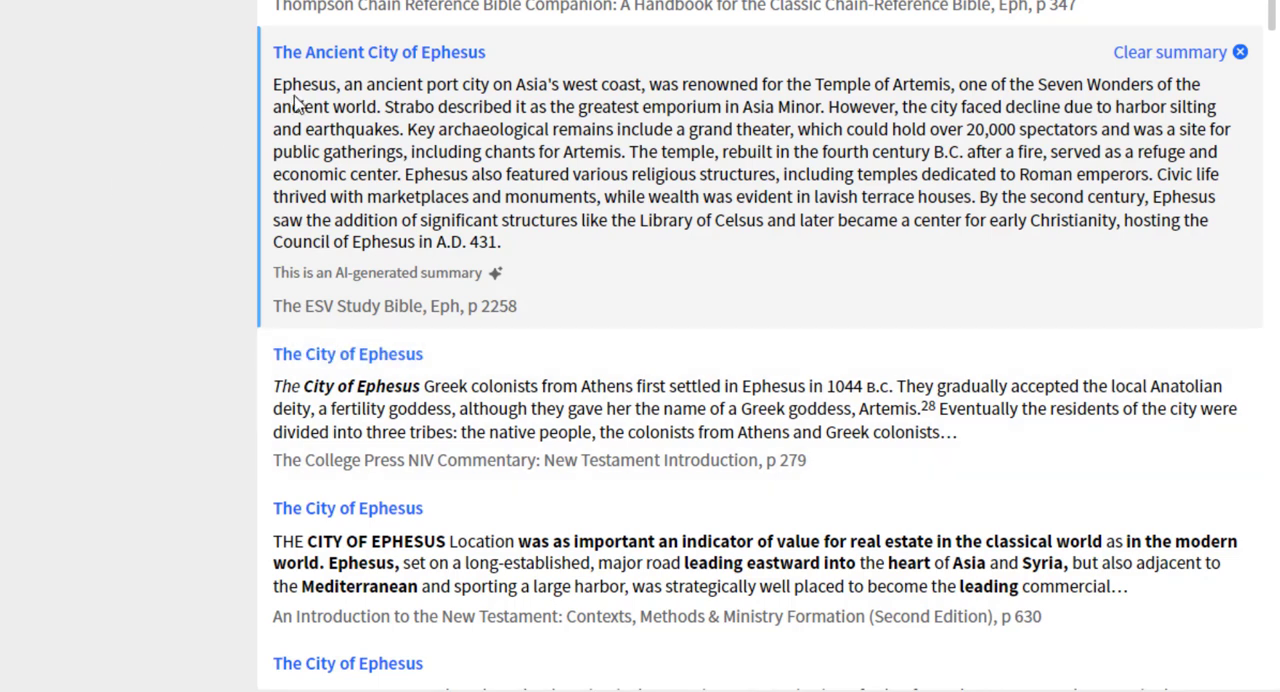
{"action": "mouse_move", "coordinate": [538, 121]}
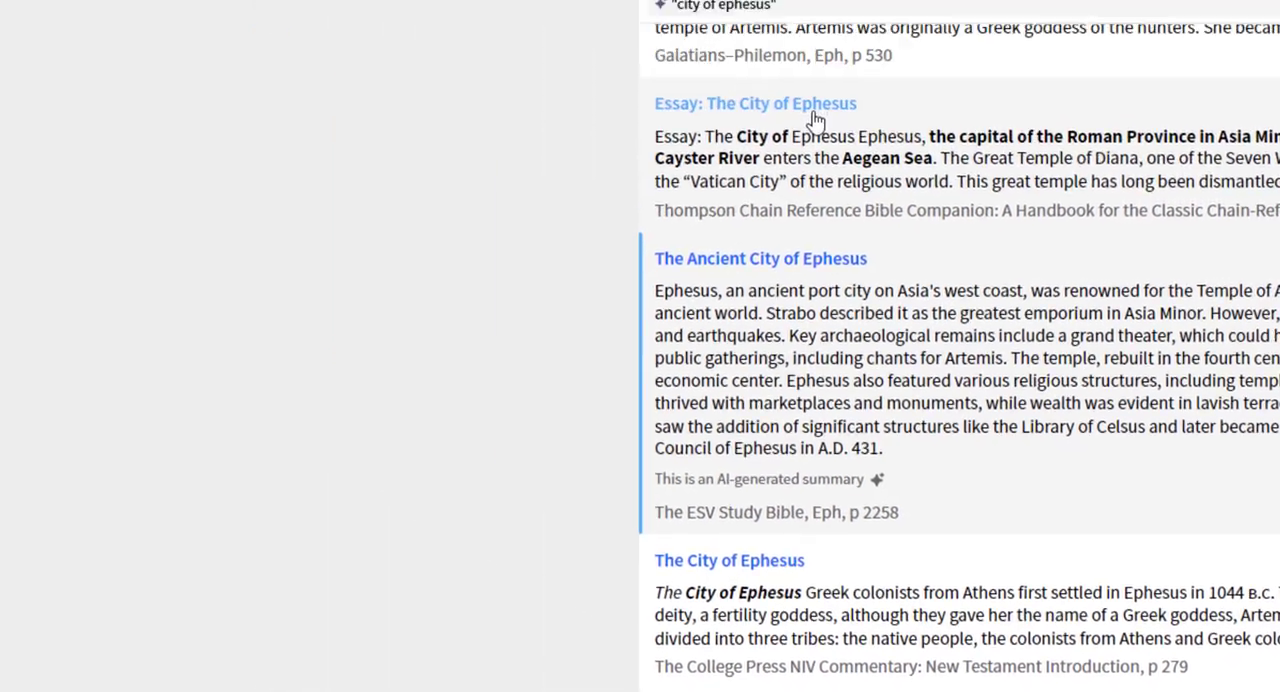
{"action": "left_click", "coordinate": [755, 103]}
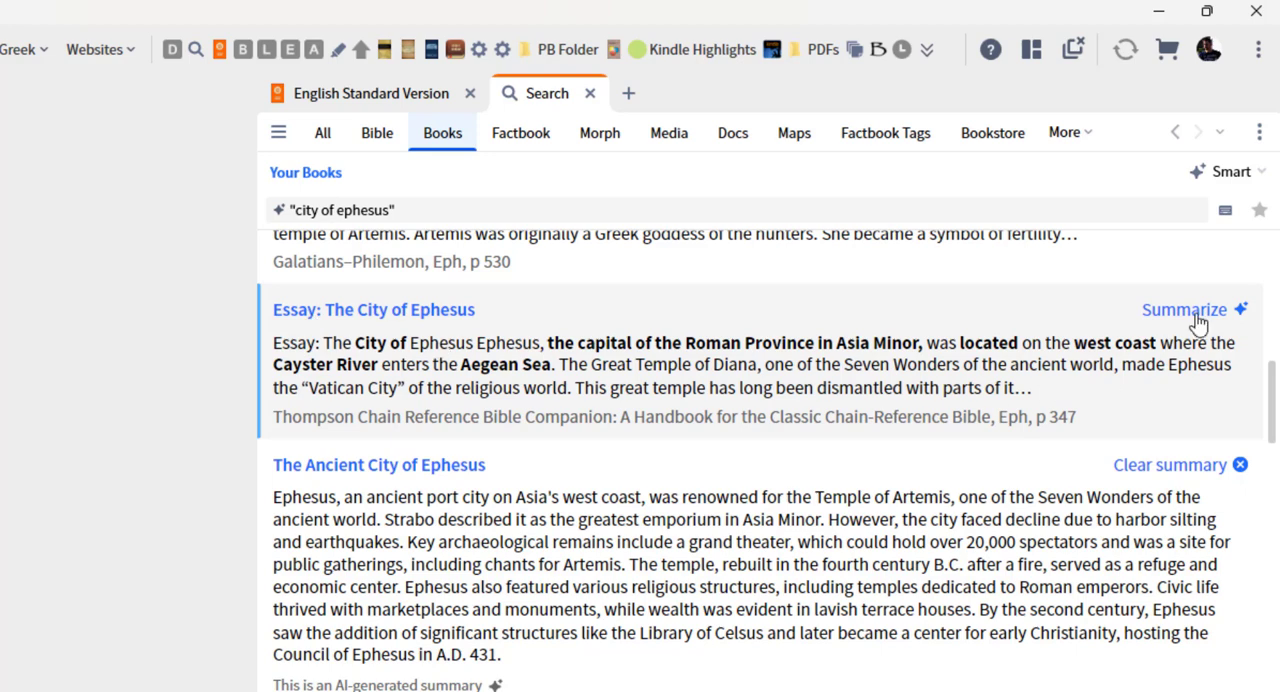
{"action": "left_click", "coordinate": [1184, 309]}
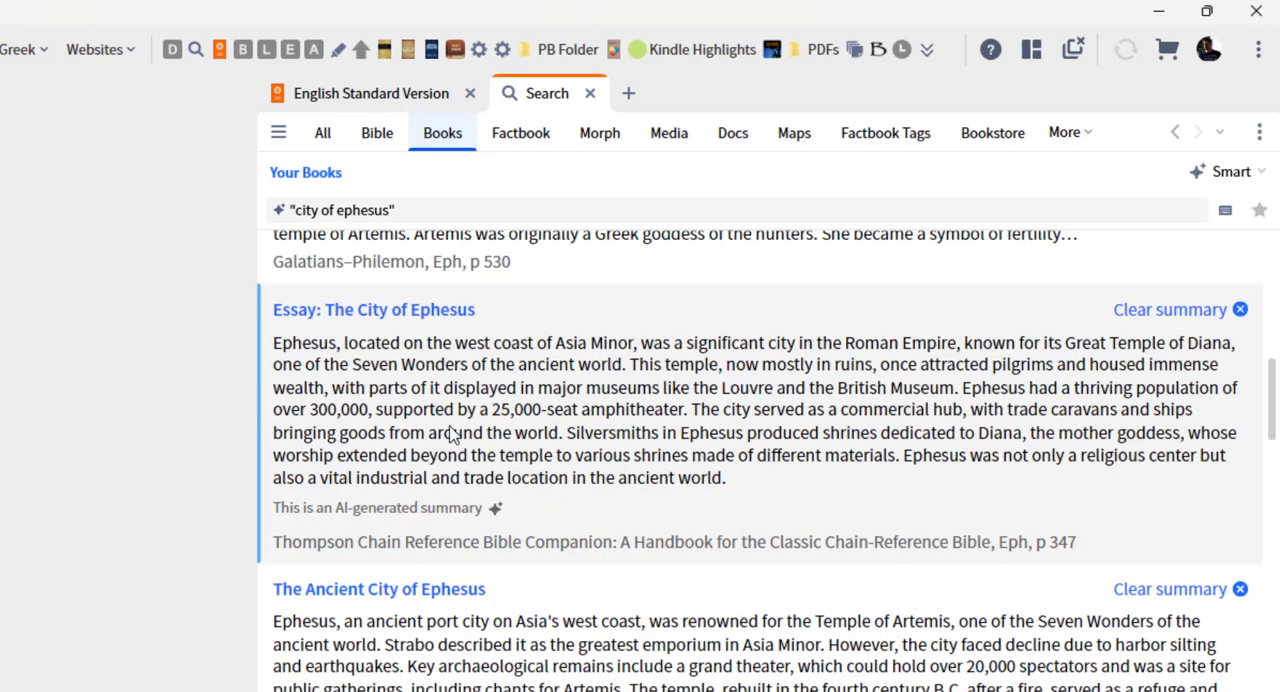
{"action": "mouse_move", "coordinate": [520, 520]}
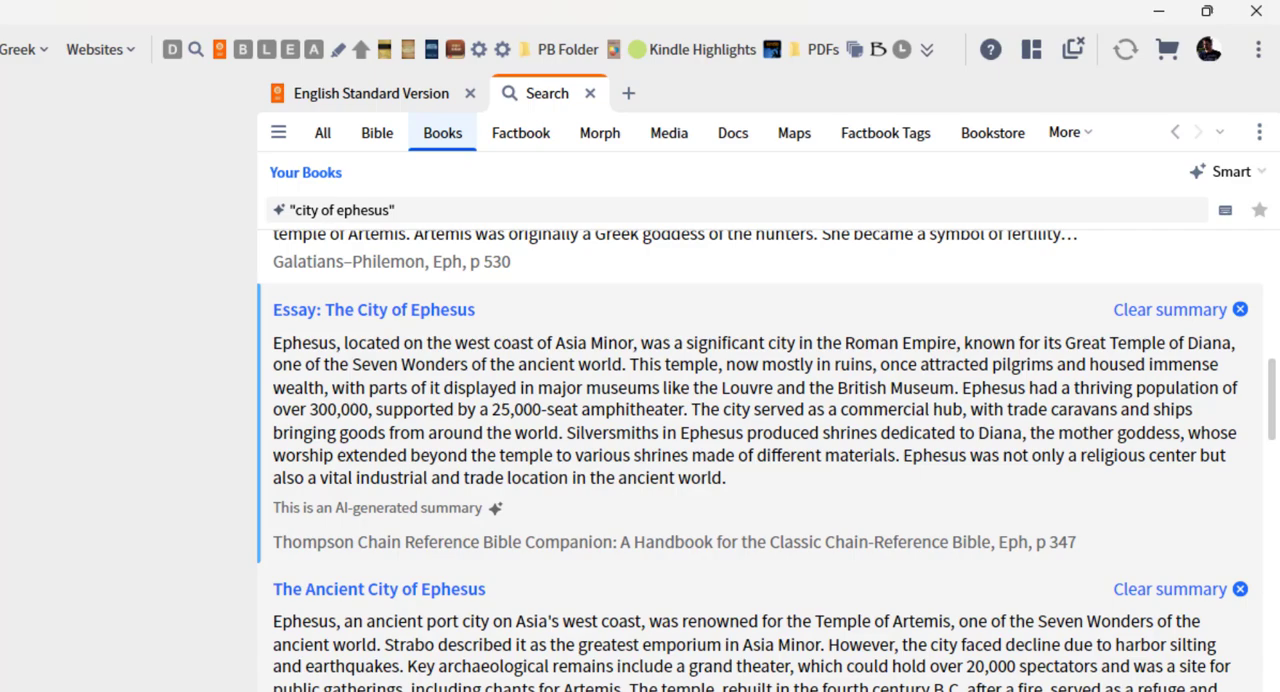
- Expand the 'city of ephesus' Synopsis to show its five cited footnote sources
{"action": "left_click", "coordinate": [1170, 588]}
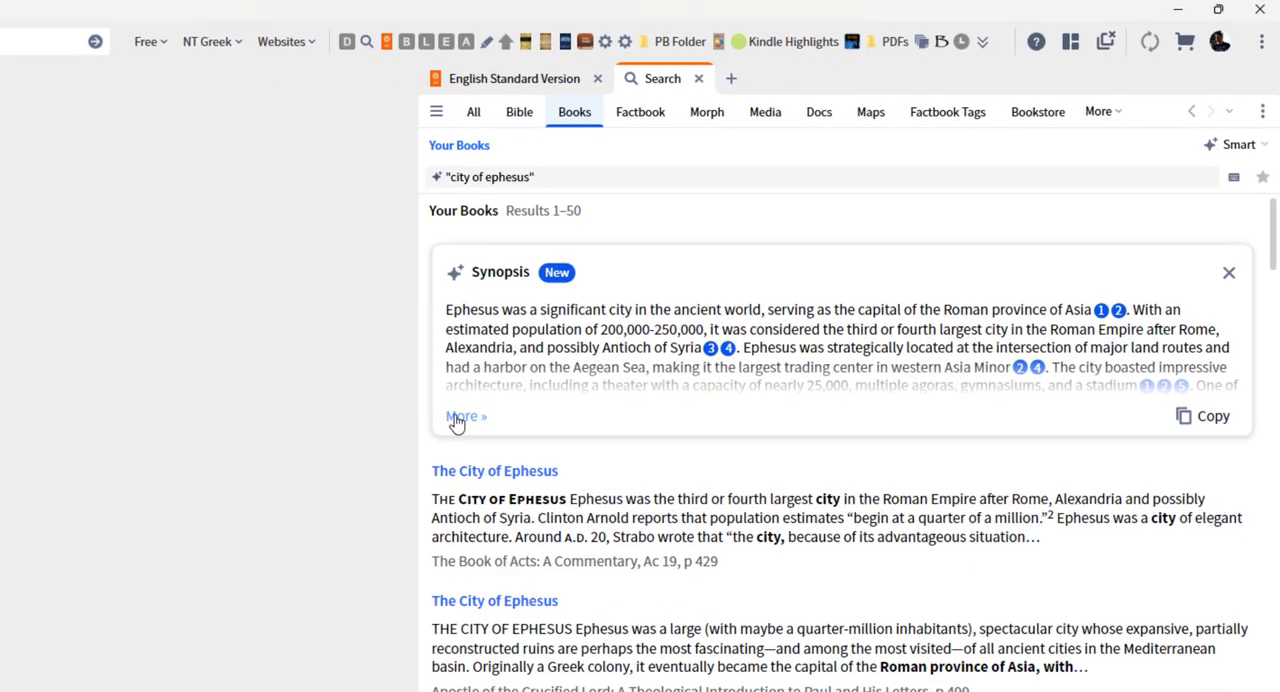
{"action": "left_click", "coordinate": [460, 416]}
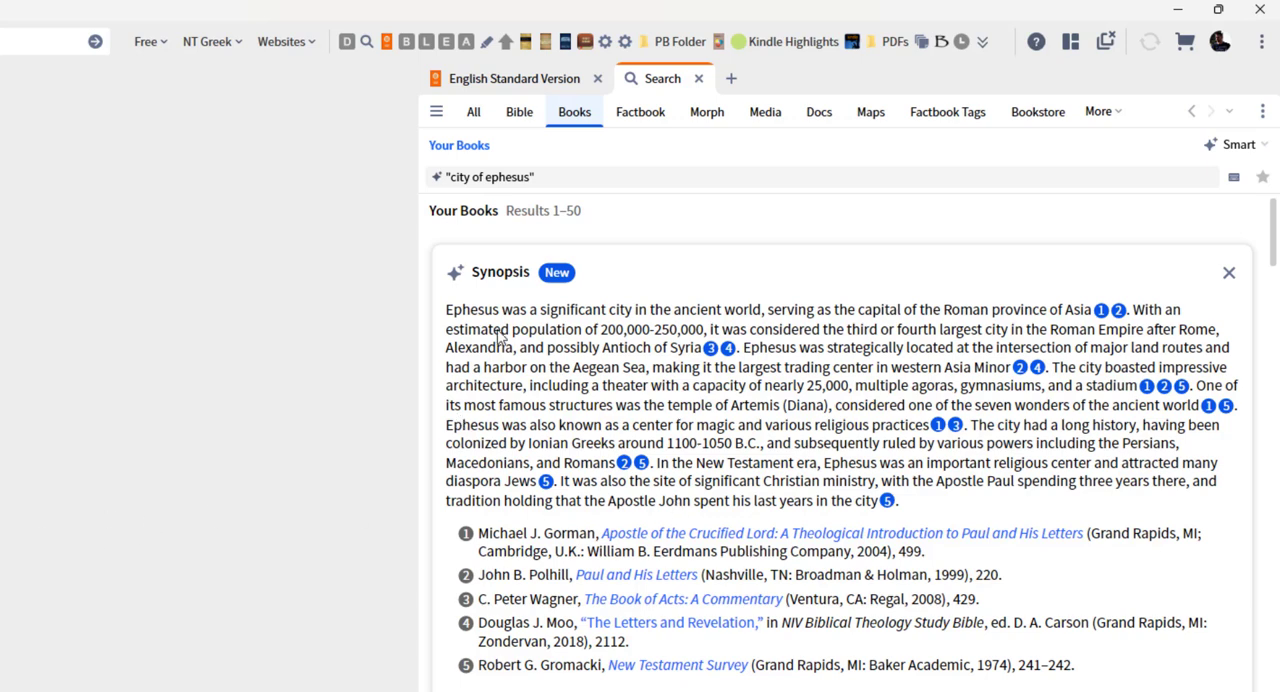
{"action": "mouse_move", "coordinate": [490, 540]}
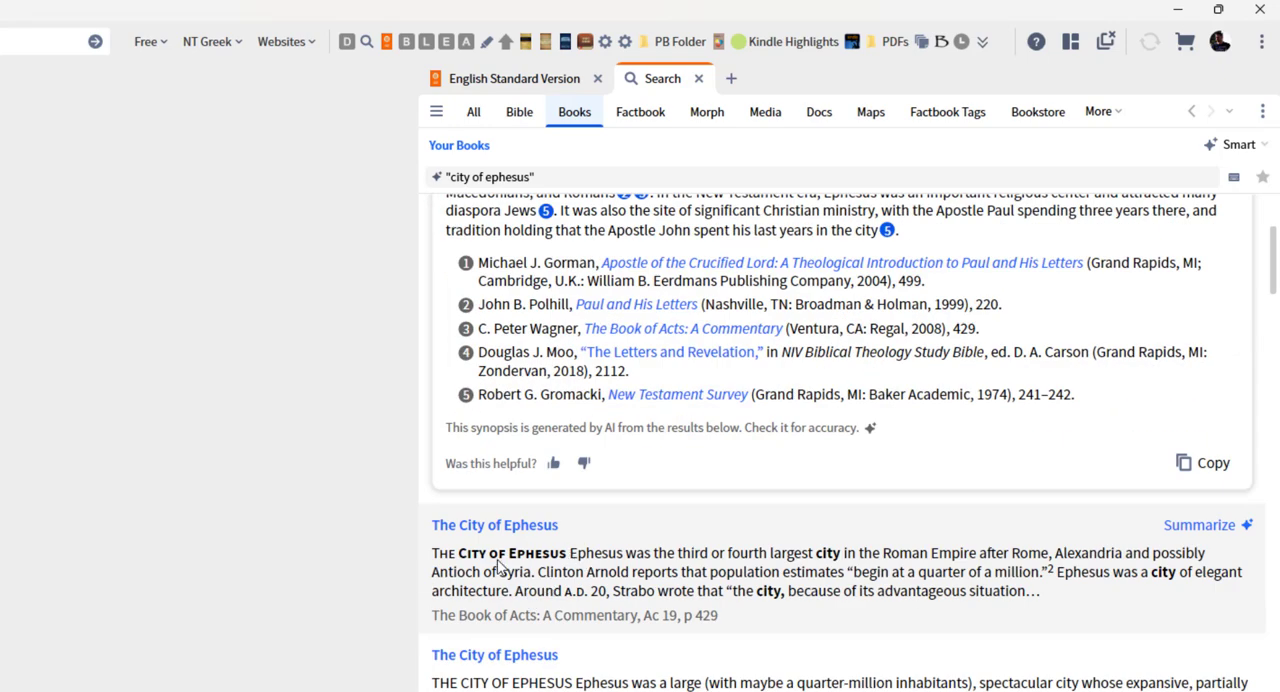
{"action": "mouse_move", "coordinate": [679, 580]}
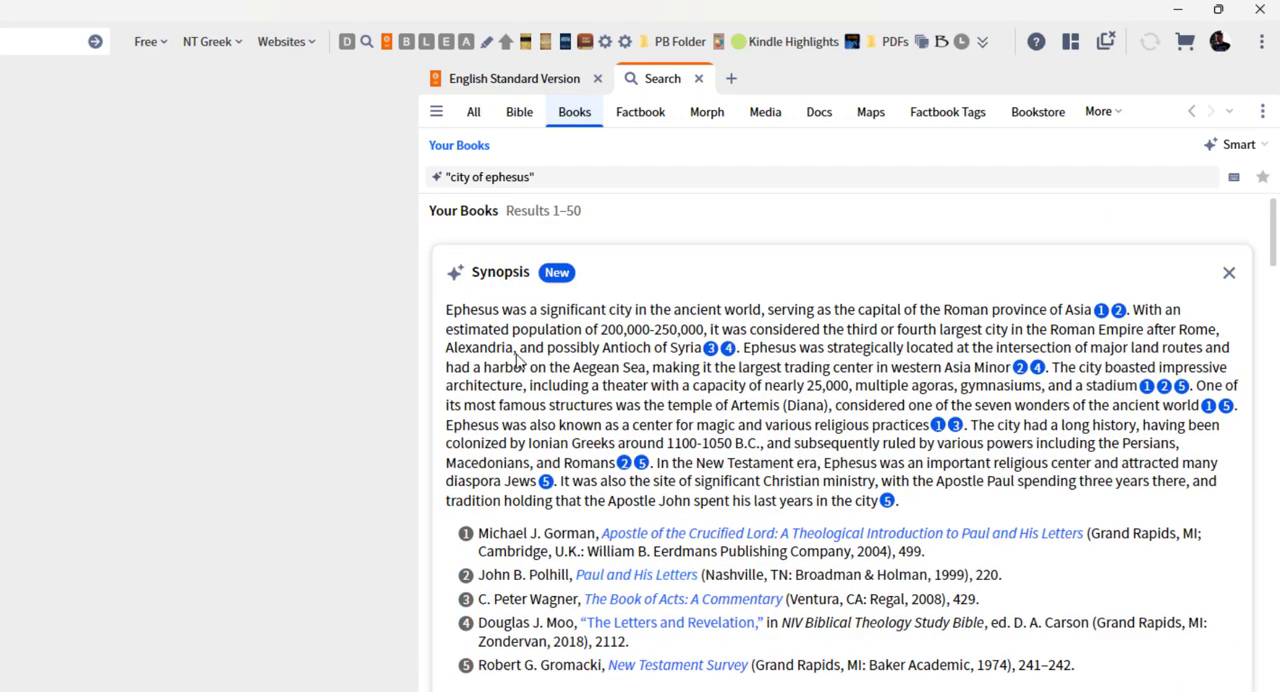
{"action": "mouse_move", "coordinate": [452, 315]}
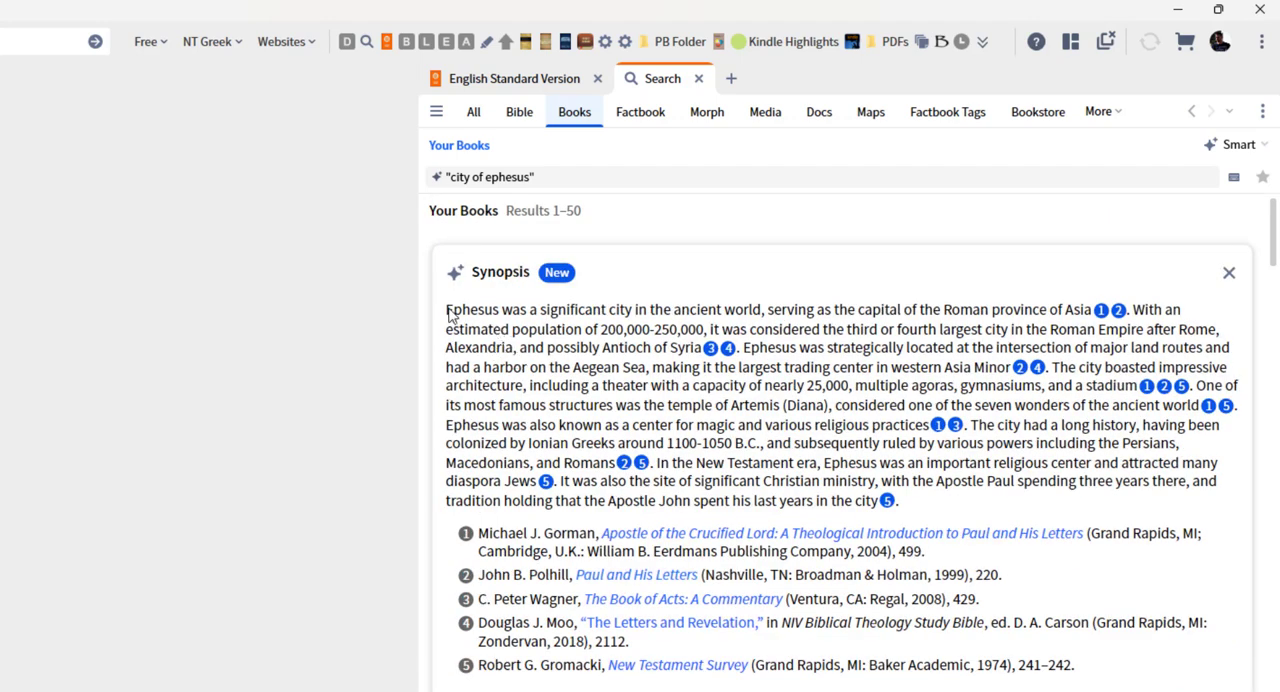
{"action": "left_click_drag", "start_coordinate": [446, 309], "coordinate": [897, 500]}
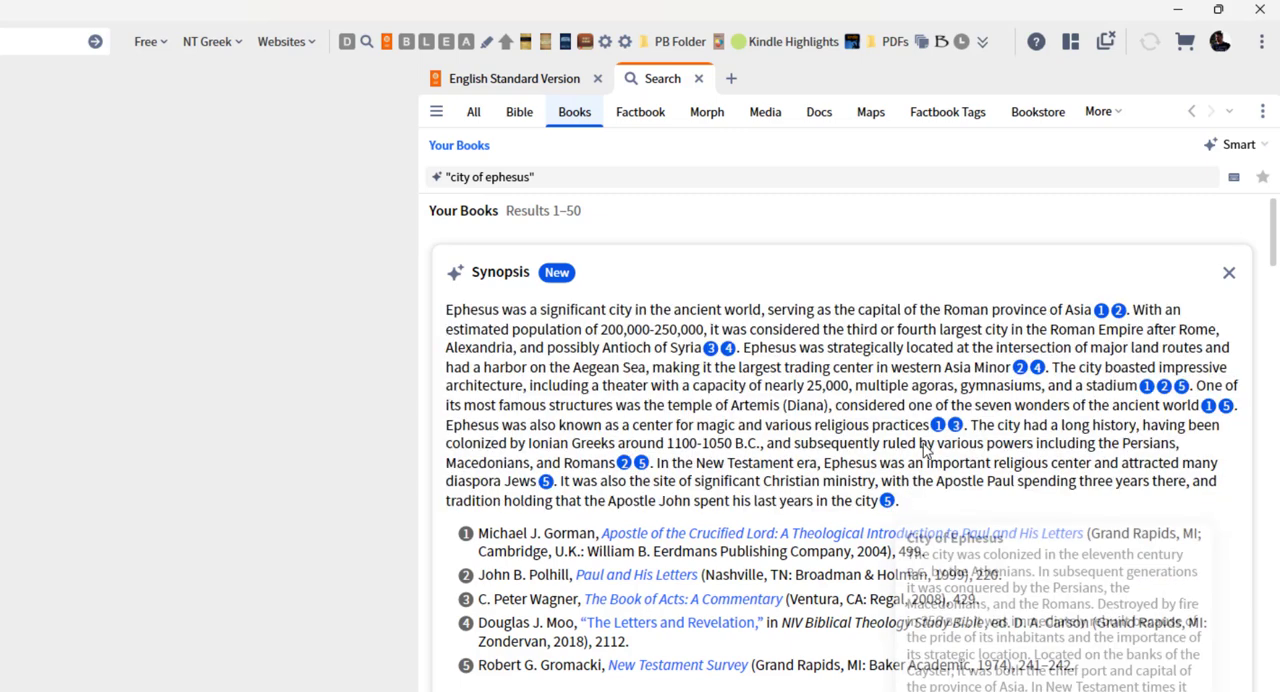
{"action": "mouse_move", "coordinate": [595, 453]}
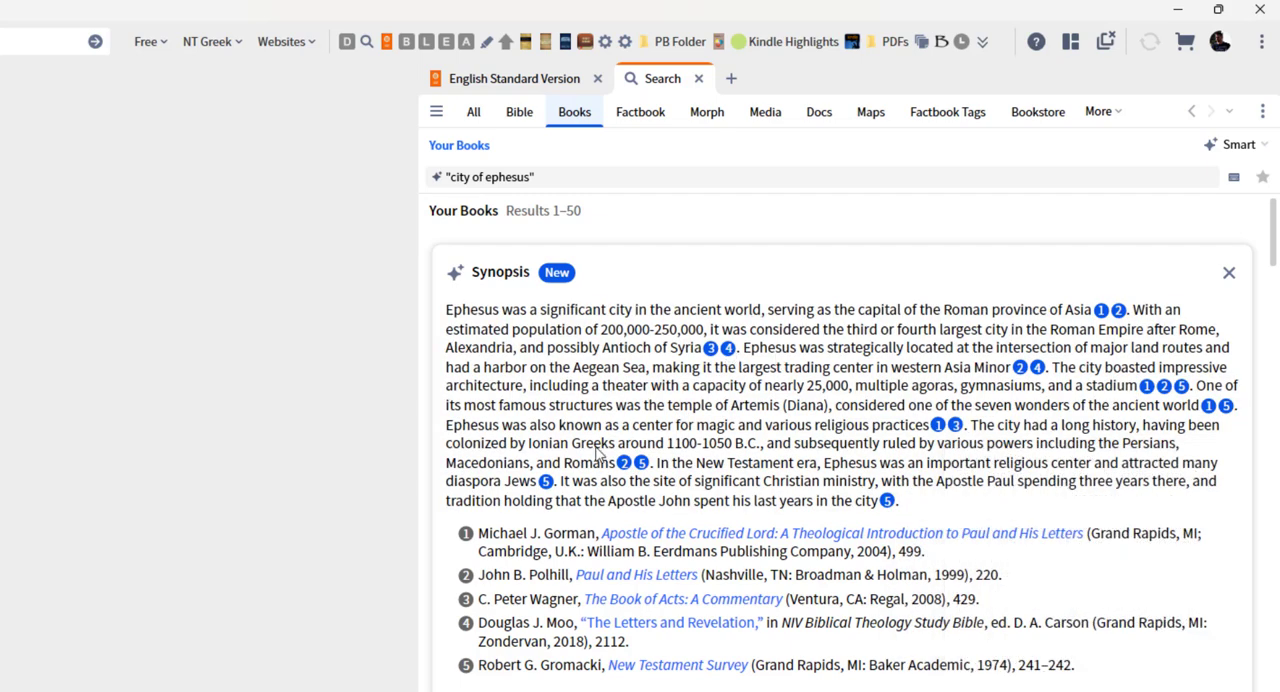
{"action": "mouse_move", "coordinate": [547, 685]}
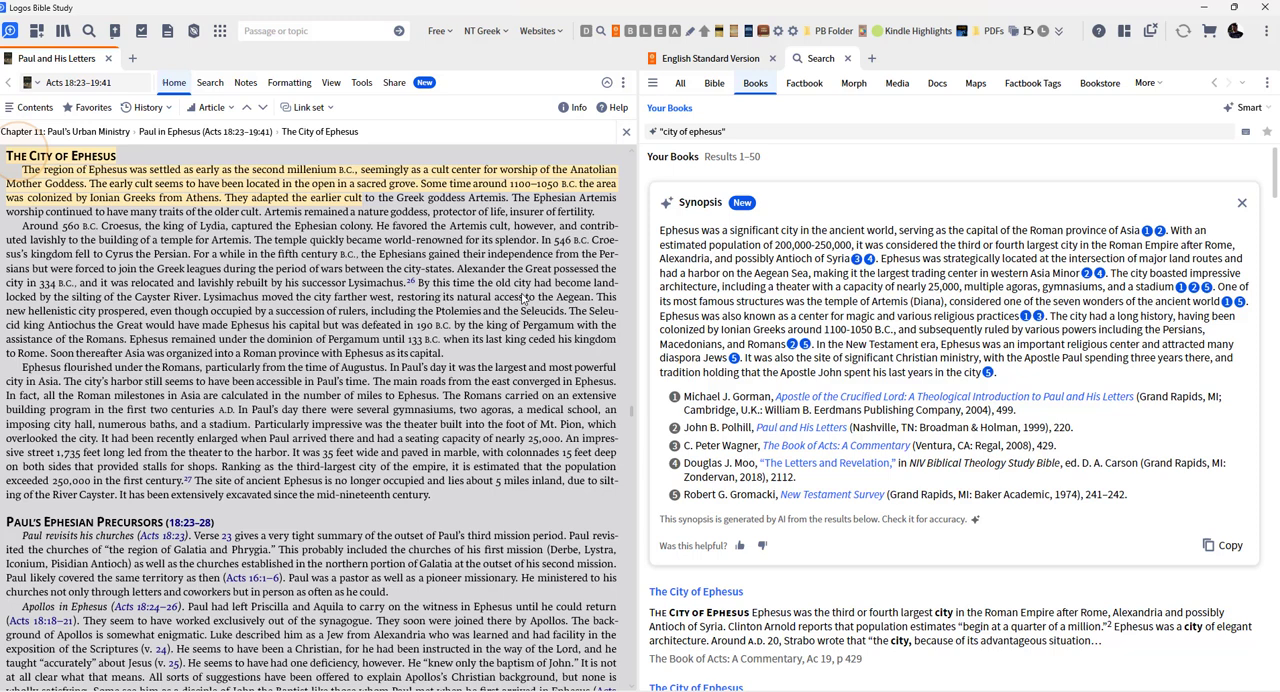
- Filter the Your Books collection list with 'backgroun' to show background collections
{"action": "left_click", "coordinate": [107, 58]}
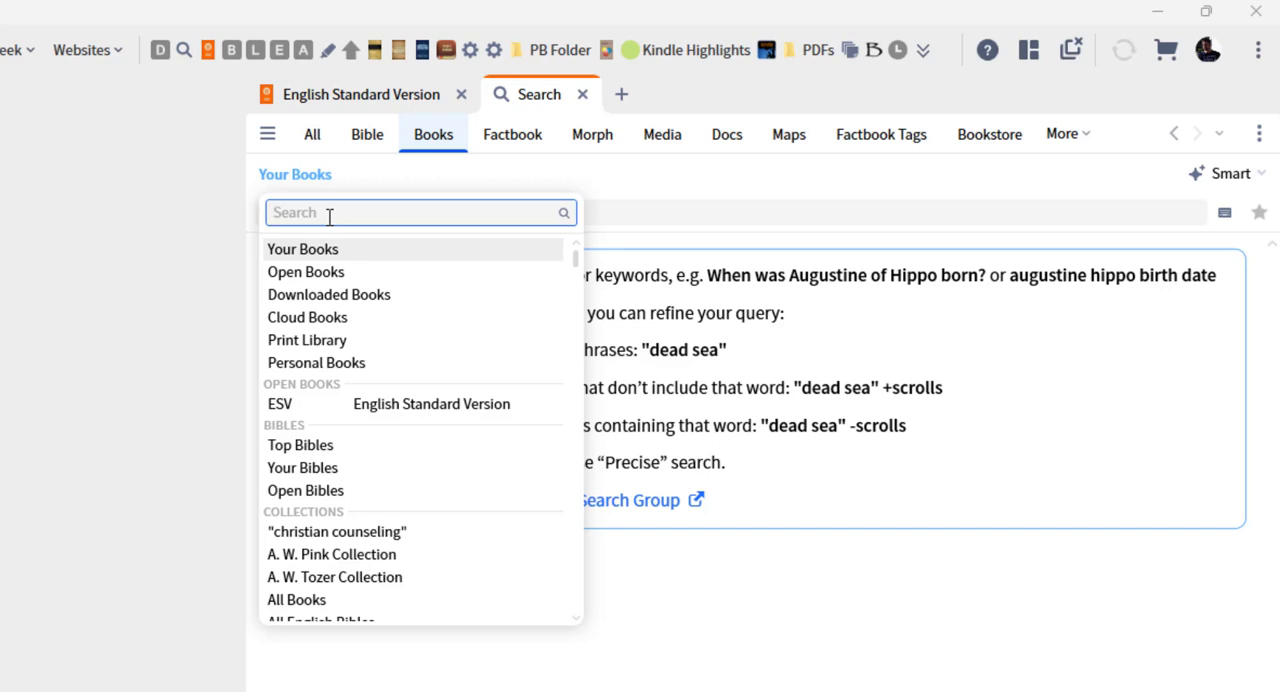
{"action": "type", "text": "backgroun"}
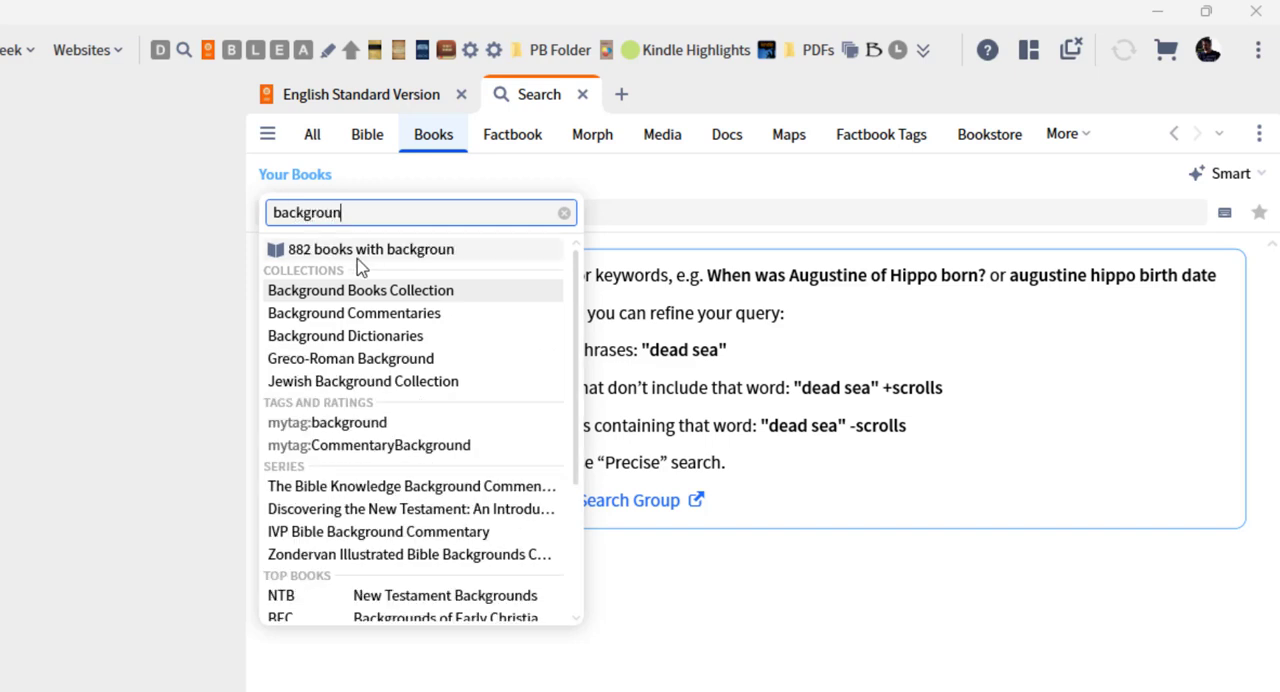
{"action": "mouse_move", "coordinate": [395, 290]}
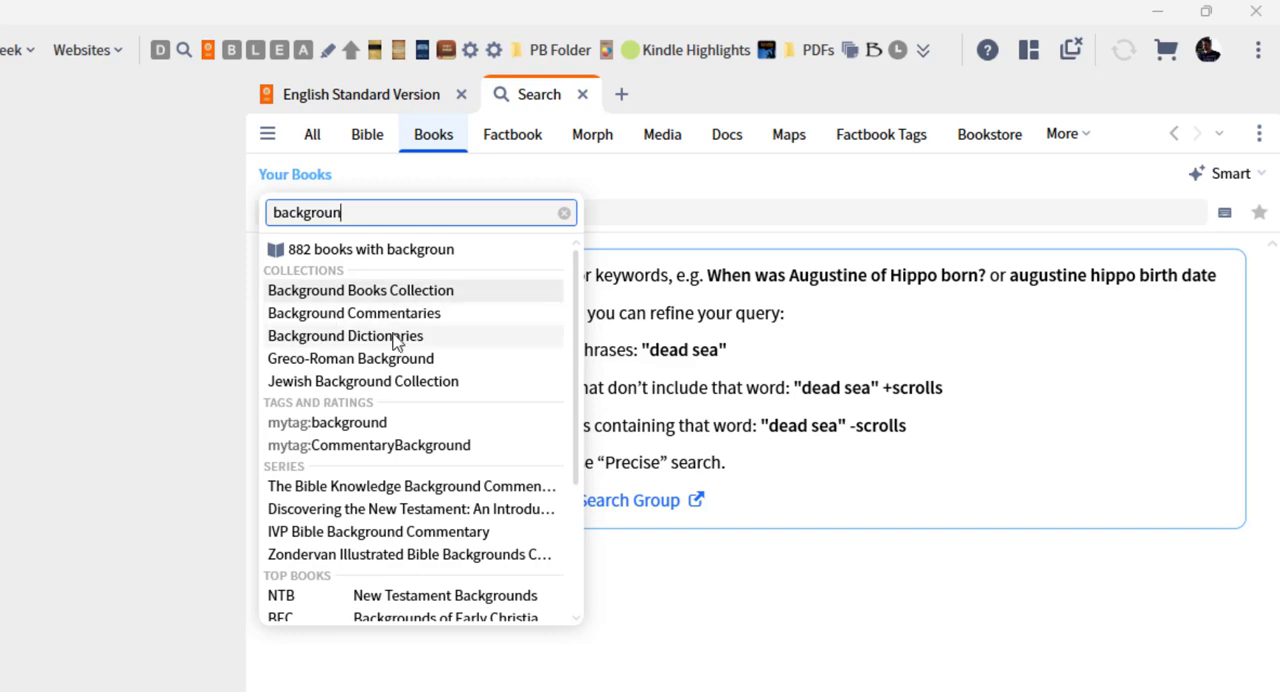
{"action": "mouse_move", "coordinate": [323, 360]}
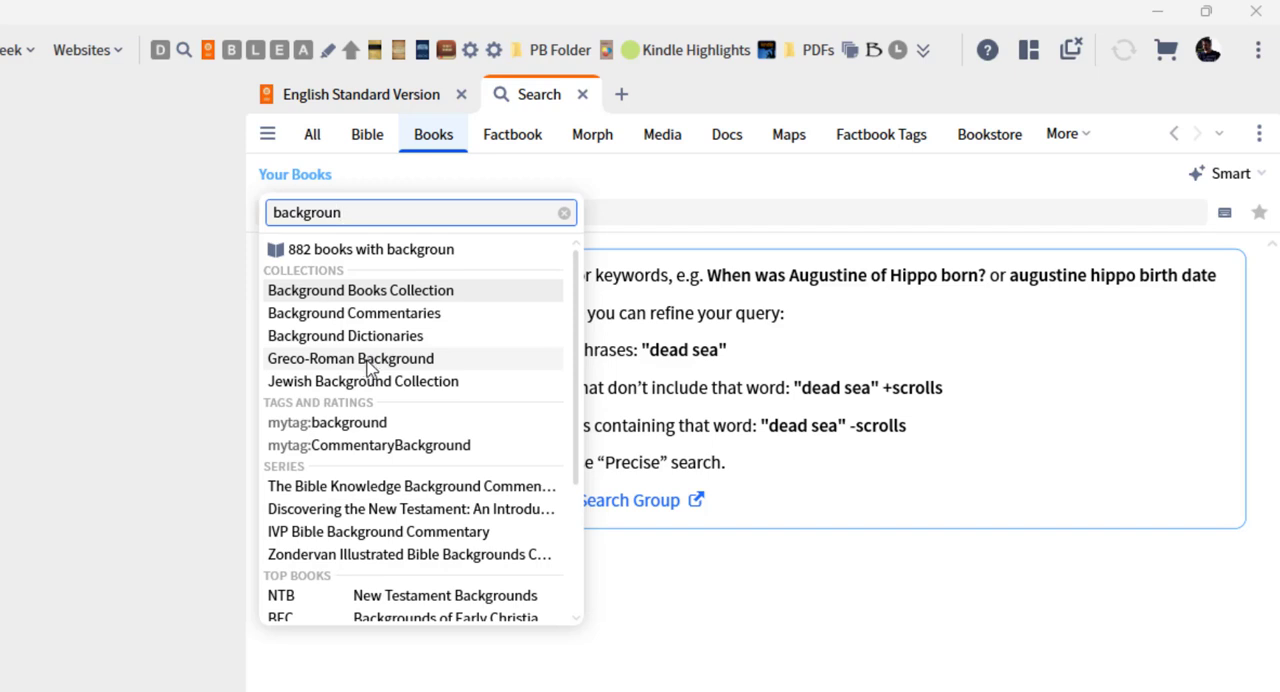
- Scope the books search to the Greco-Roman Background collection and focus the search box
{"action": "left_click", "coordinate": [350, 358]}
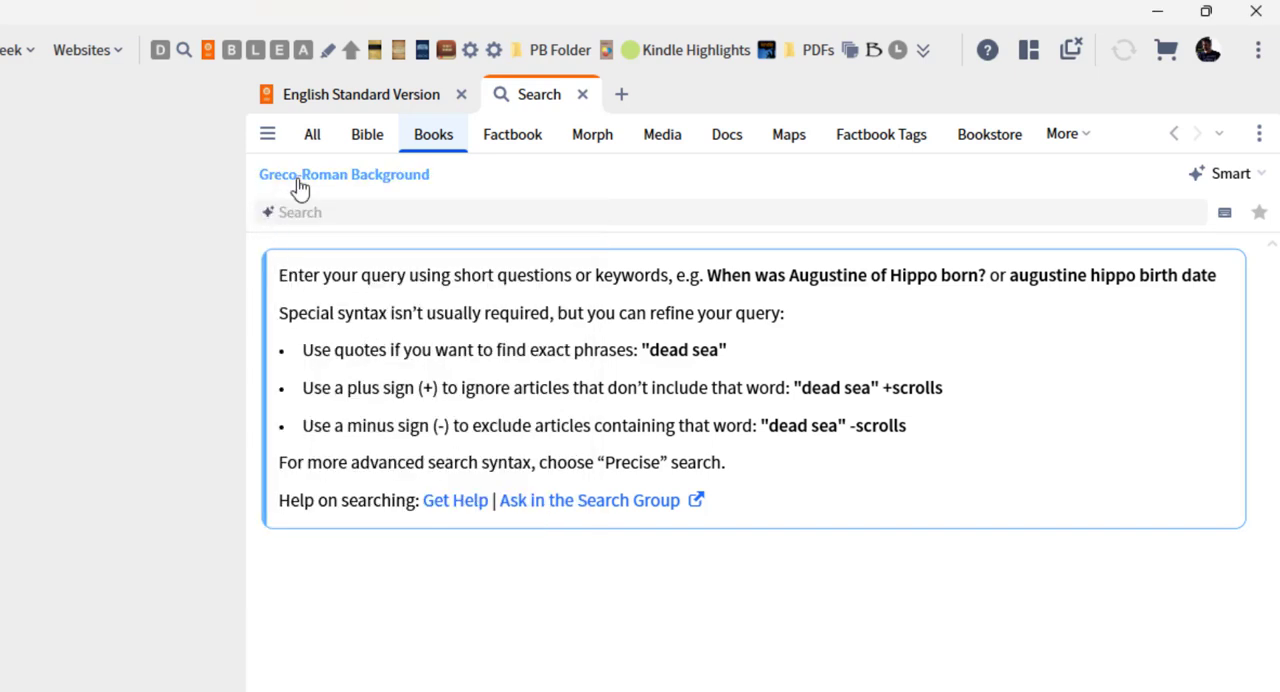
{"action": "left_click", "coordinate": [730, 211]}
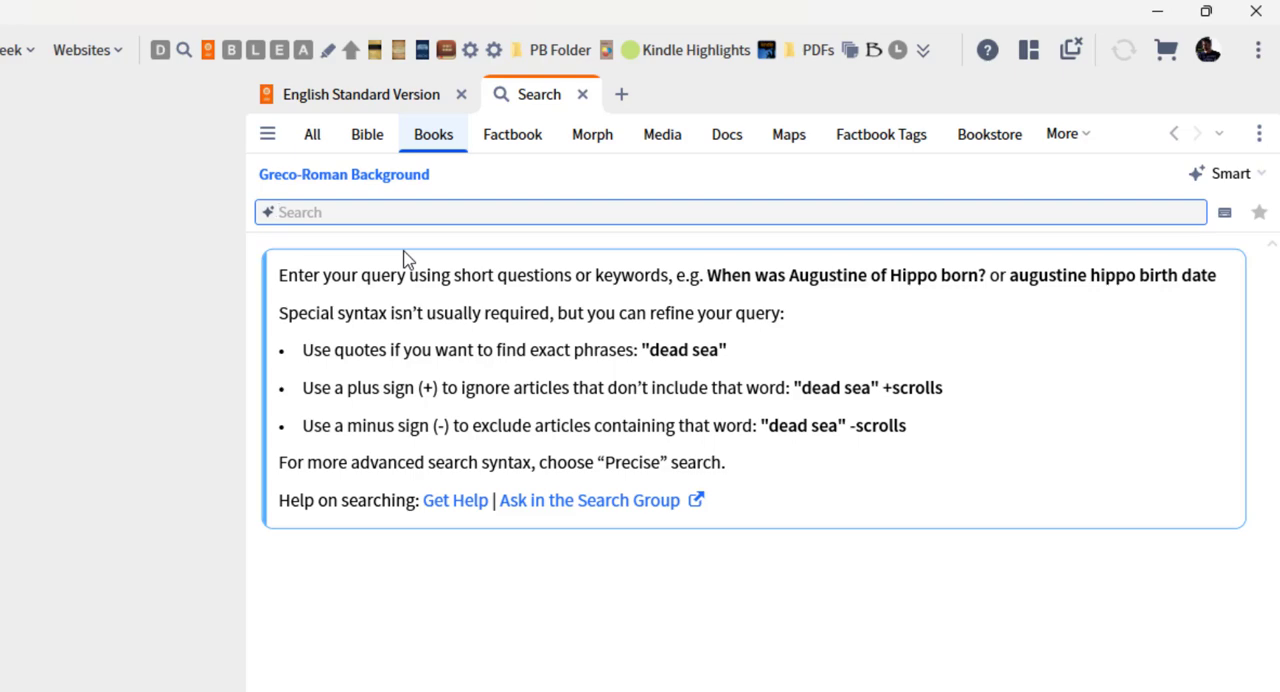
- Search Greco-Roman Background for 'city of ephesus' and expand its four-source Synopsis
{"action": "type", "text": "city of ephe"}
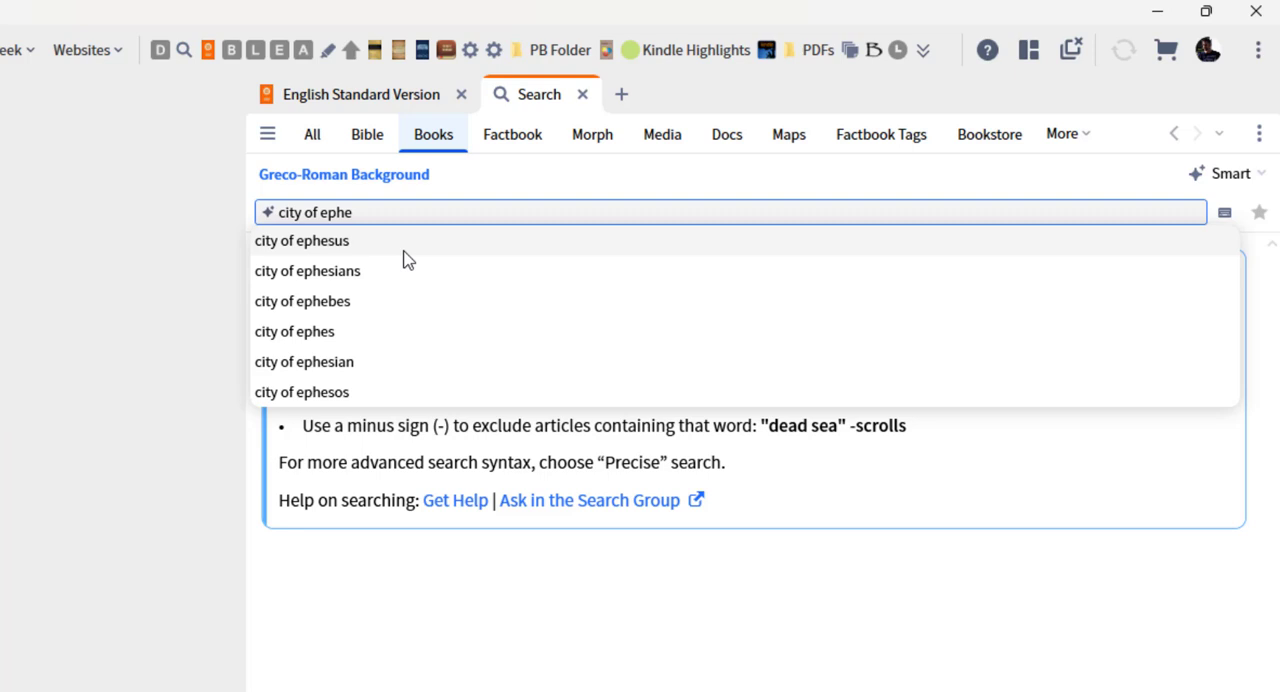
{"action": "left_click", "coordinate": [302, 240]}
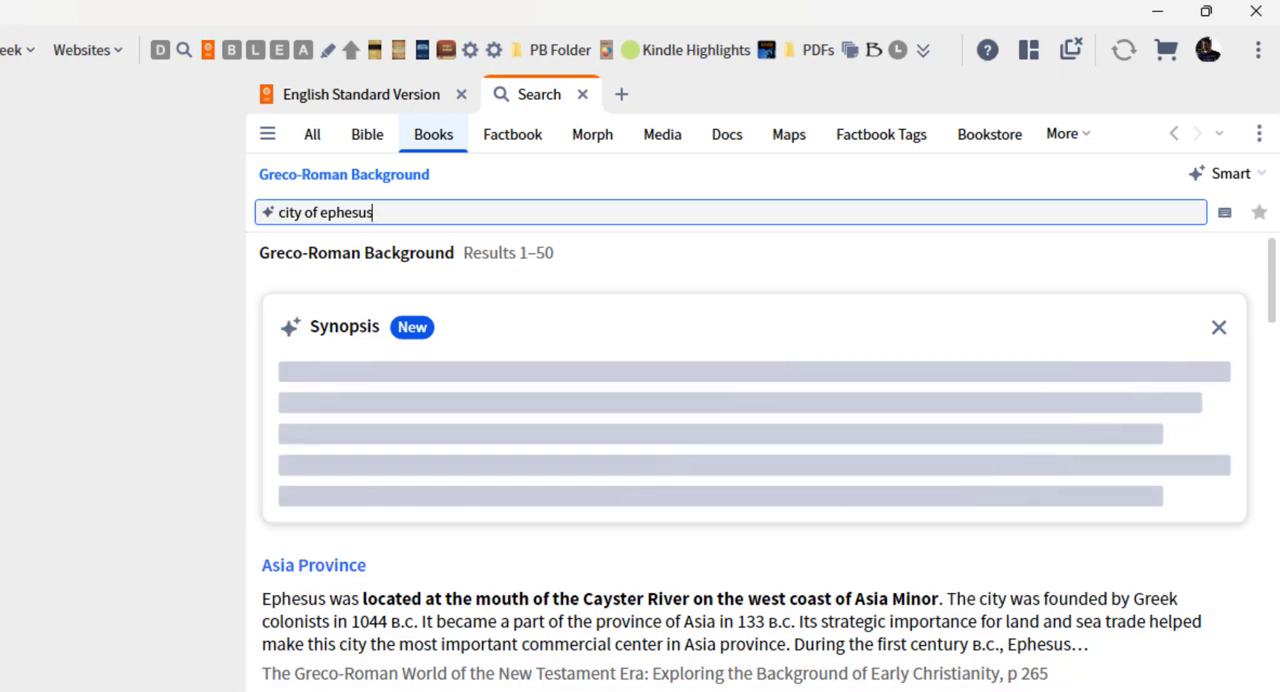
{"action": "scroll", "scroll_direction": "down", "scroll_amount": 3}
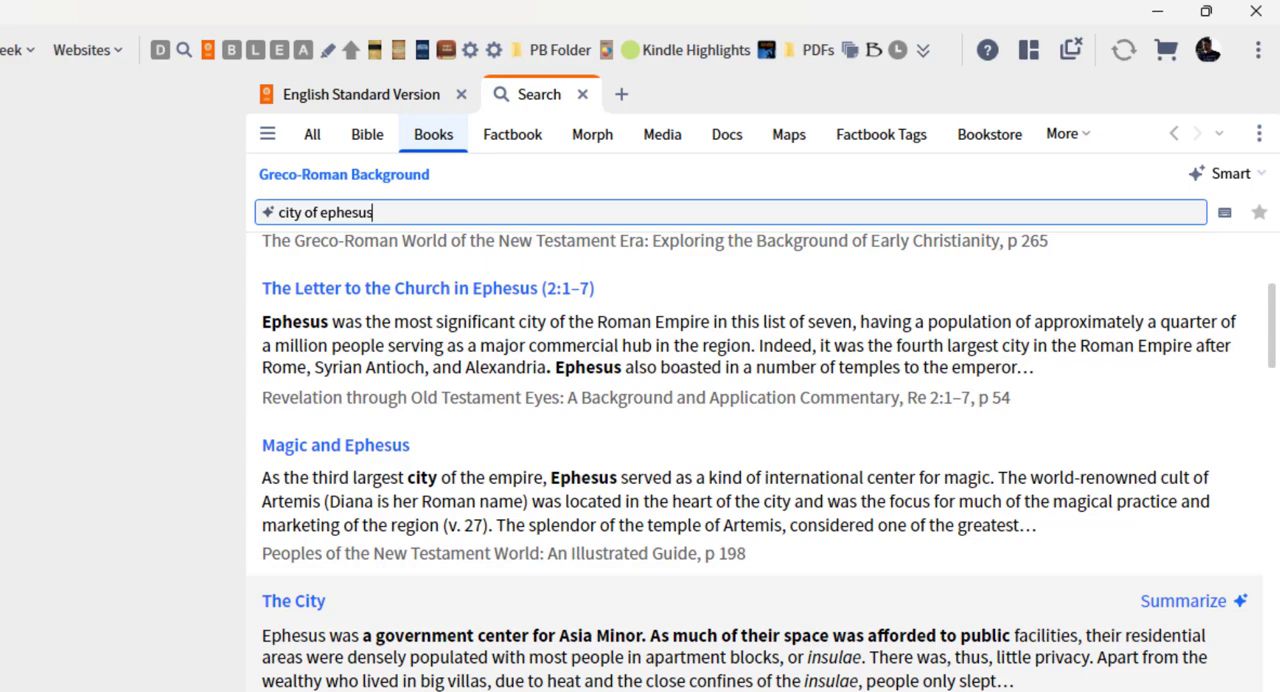
{"action": "mouse_move", "coordinate": [340, 553]}
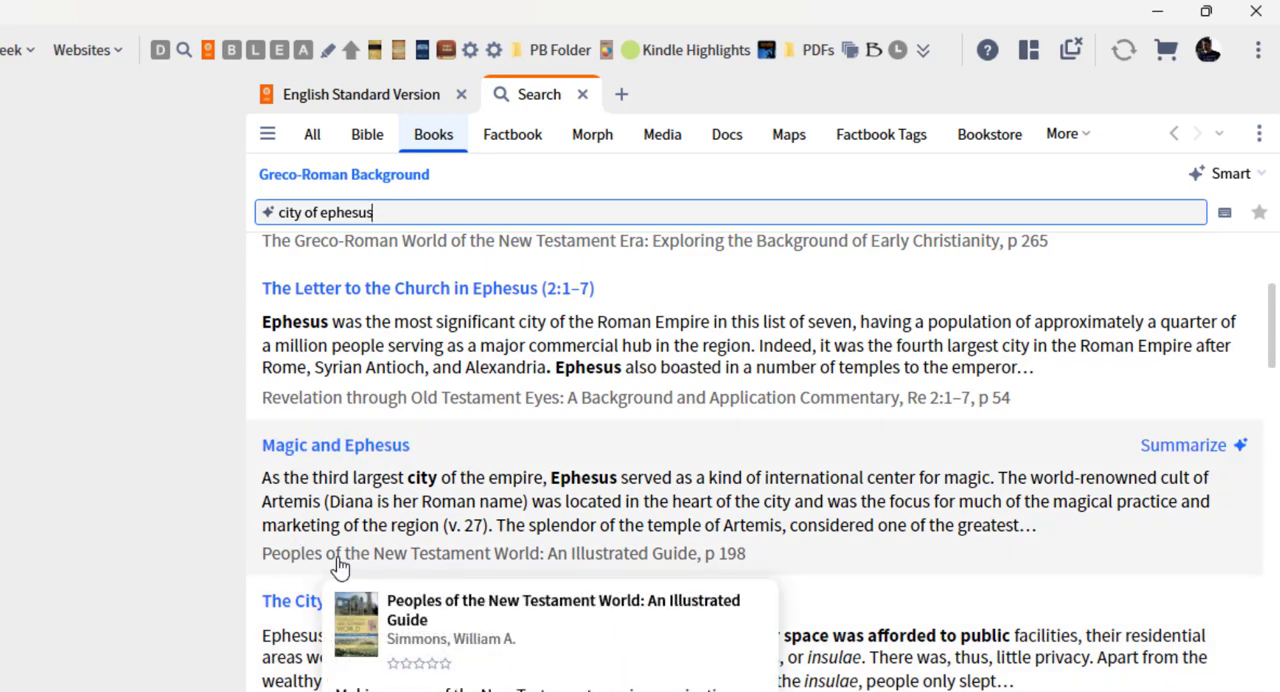
{"action": "scroll", "scroll_direction": "down", "scroll_amount": 3}
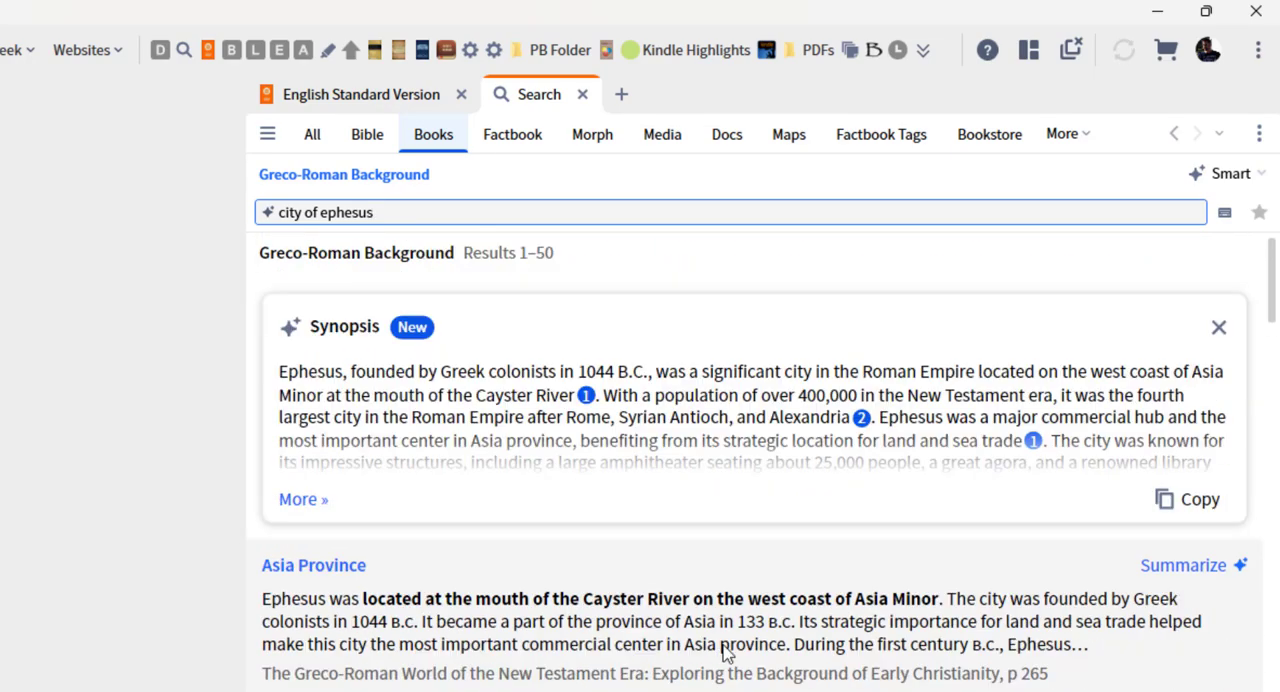
{"action": "left_click", "coordinate": [303, 499]}
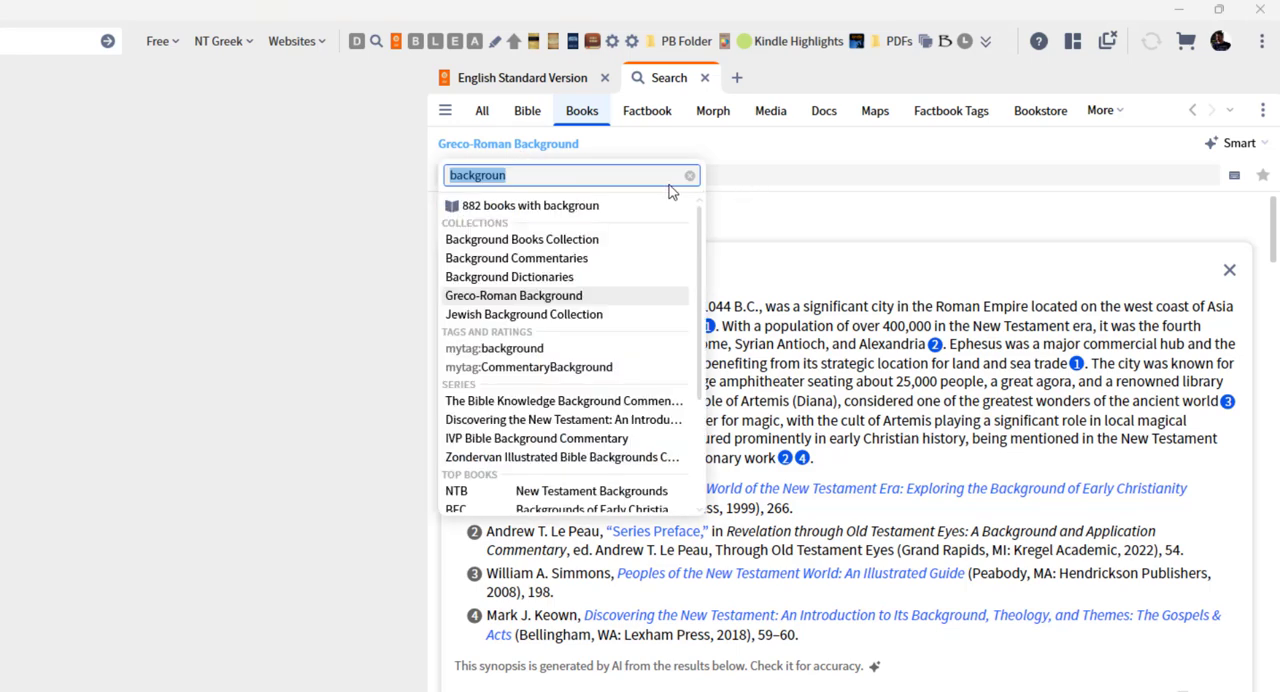
- Clear the collection filter and select the C.S. Lewis Collection as the search scope
{"action": "left_click", "coordinate": [689, 175]}
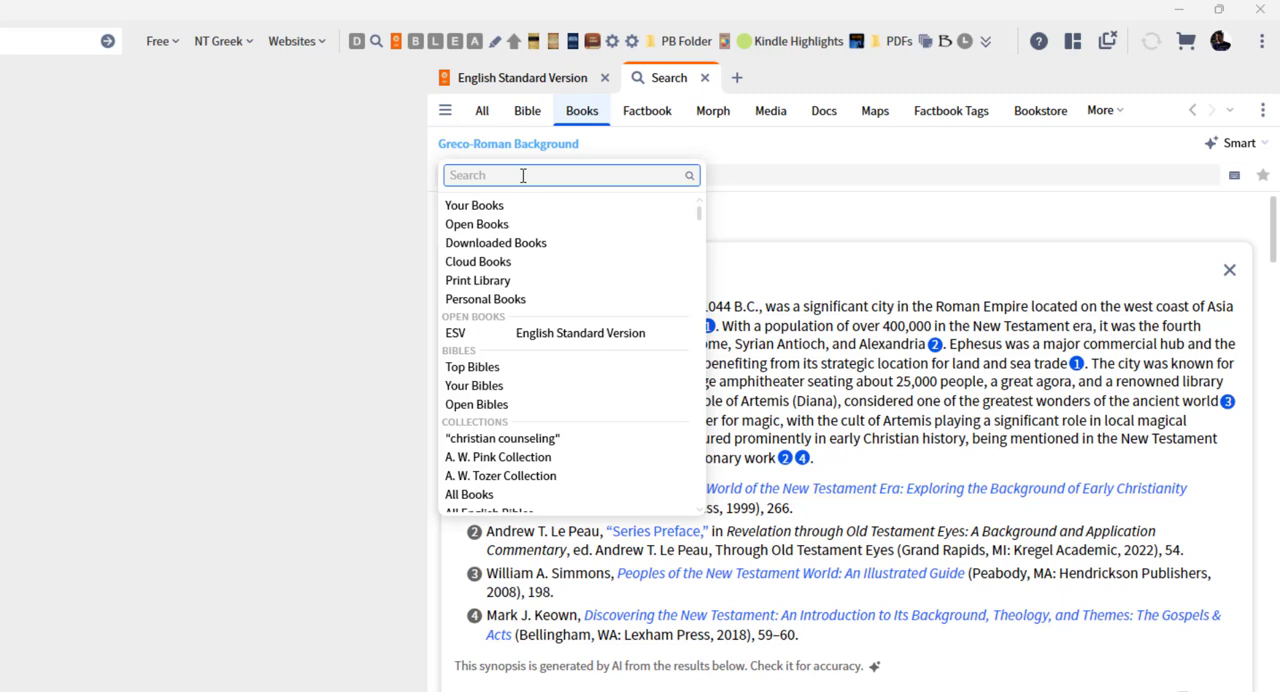
{"action": "type", "text": "city of ephesus"}
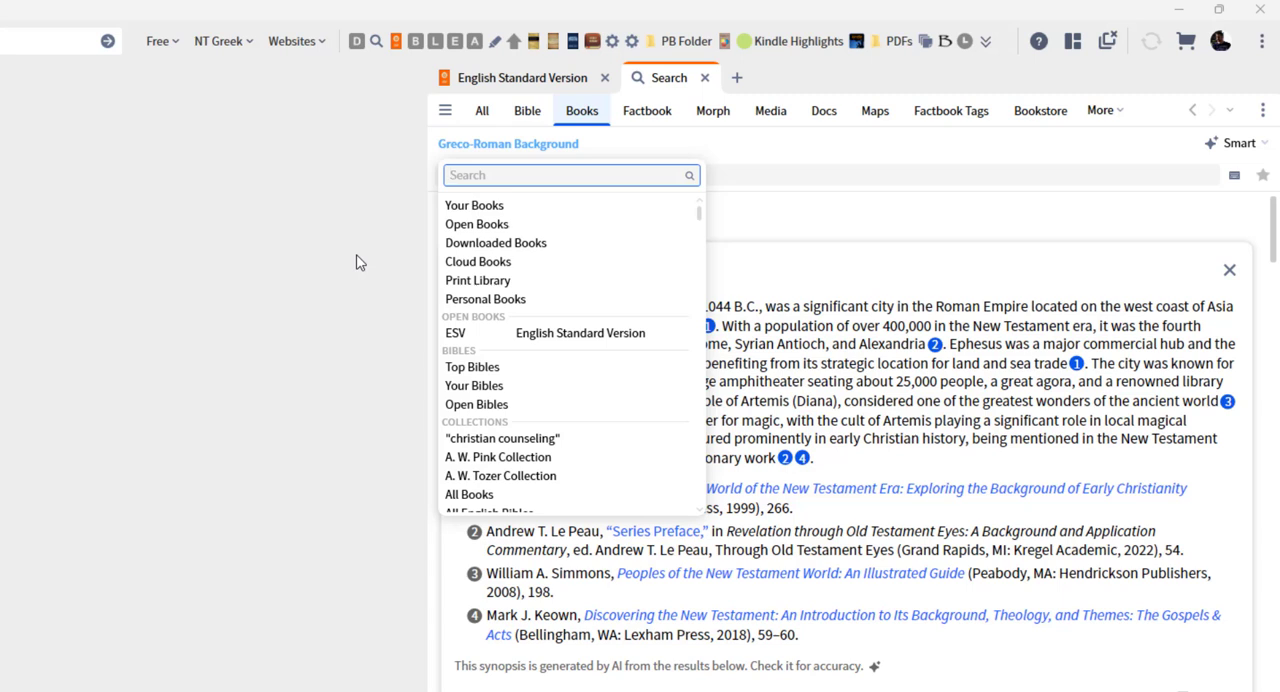
{"action": "mouse_move", "coordinate": [259, 242]}
{"action": "type", "text": "c"}
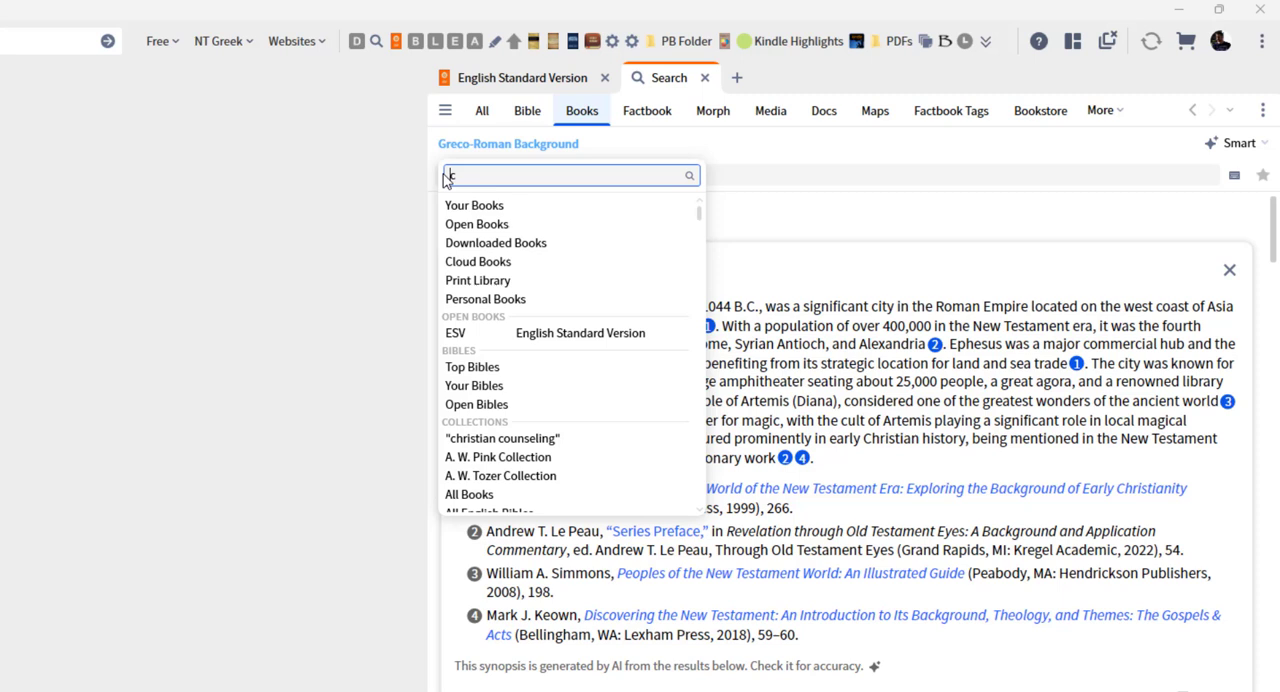
{"action": "type", "text": ".s."}
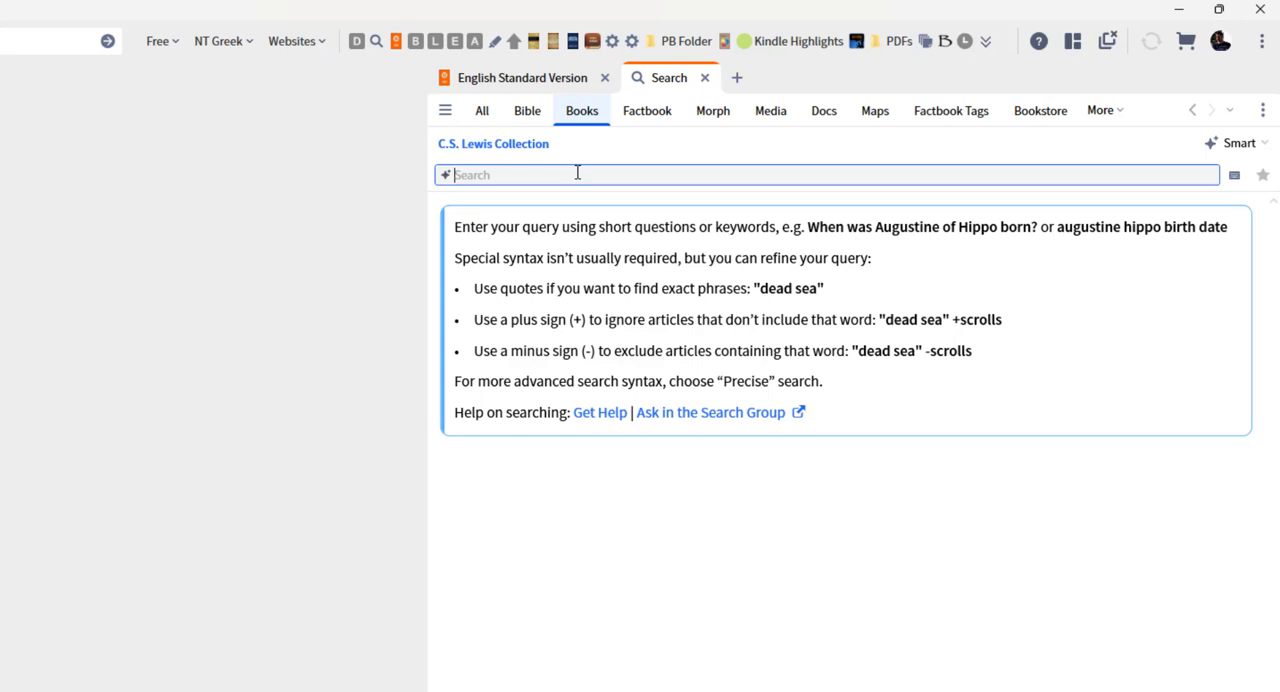
{"action": "mouse_move", "coordinate": [650, 332]}
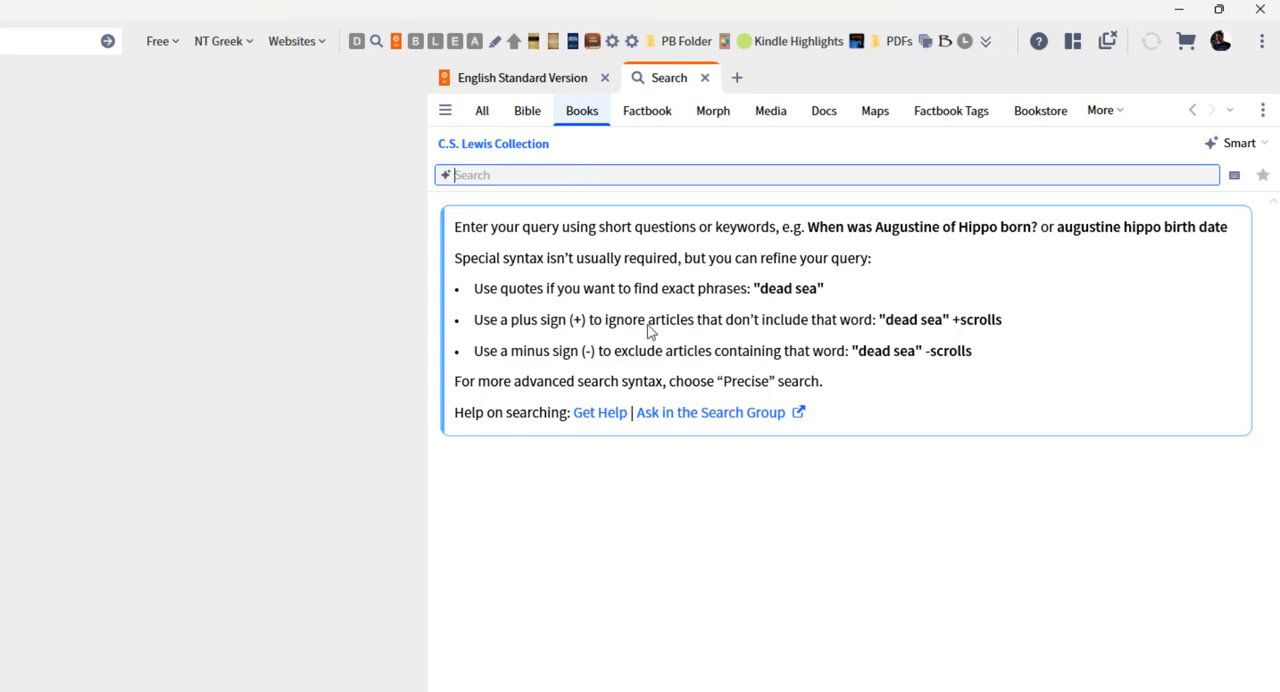
- Search the C.S. Lewis Collection for 'who is ransom' and expand its five-source Synopsis
{"action": "type", "text": "who"}
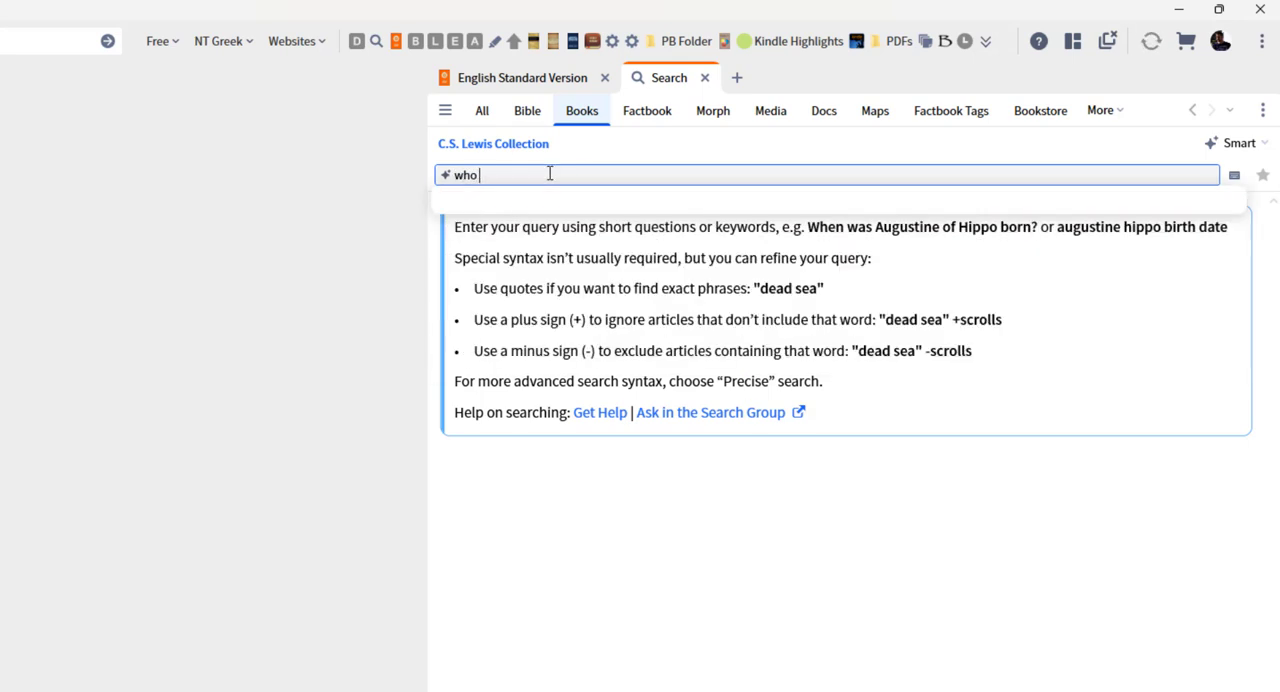
{"action": "type", "text": "is ransom"}
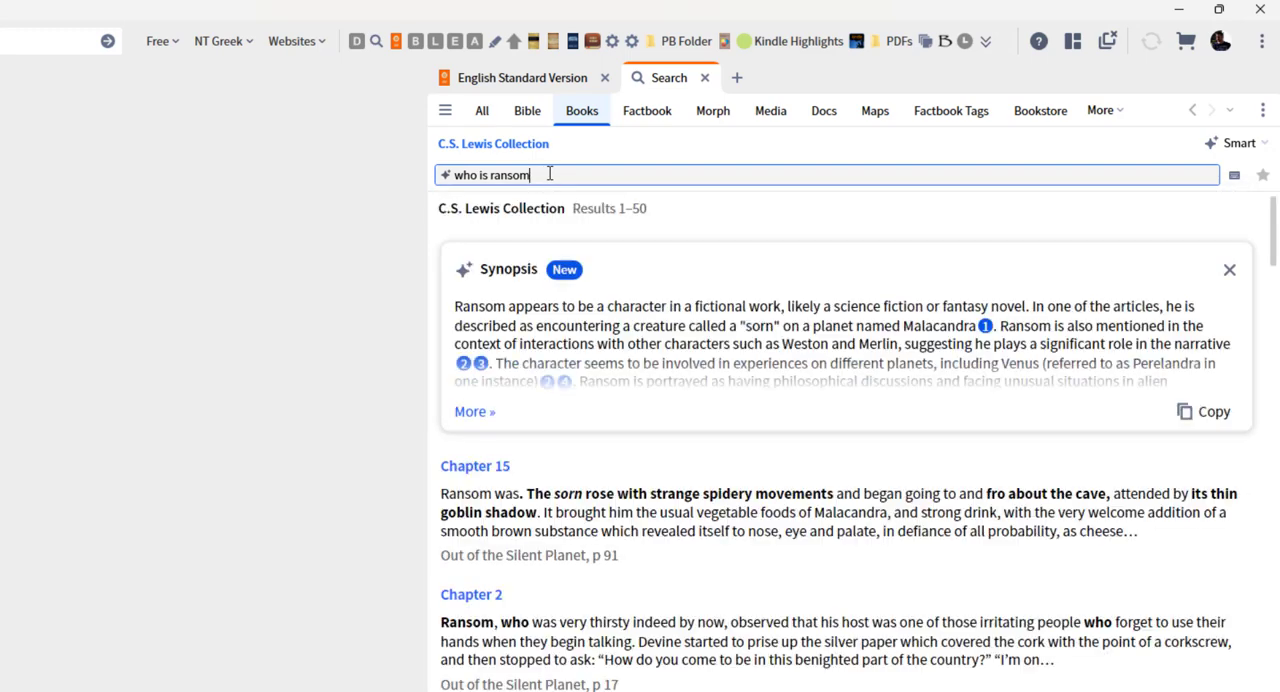
{"action": "left_click", "coordinate": [474, 411]}
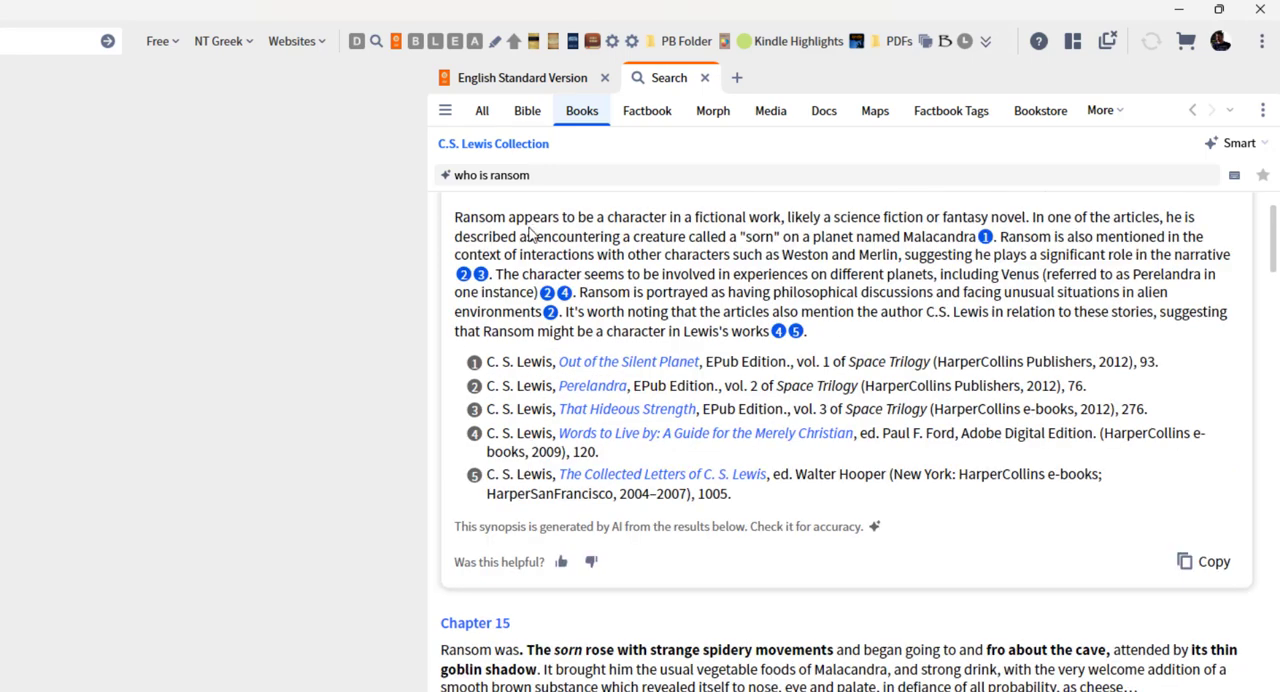
{"action": "mouse_move", "coordinate": [801, 228]}
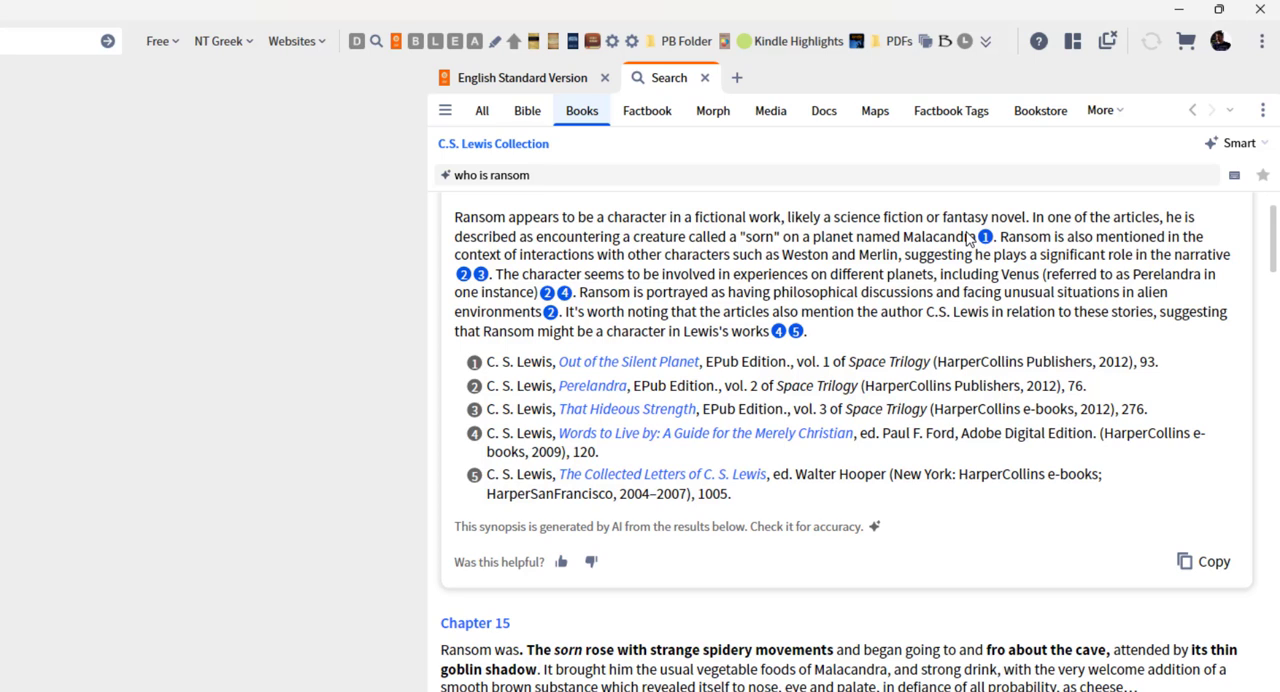
{"action": "mouse_move", "coordinate": [1020, 225]}
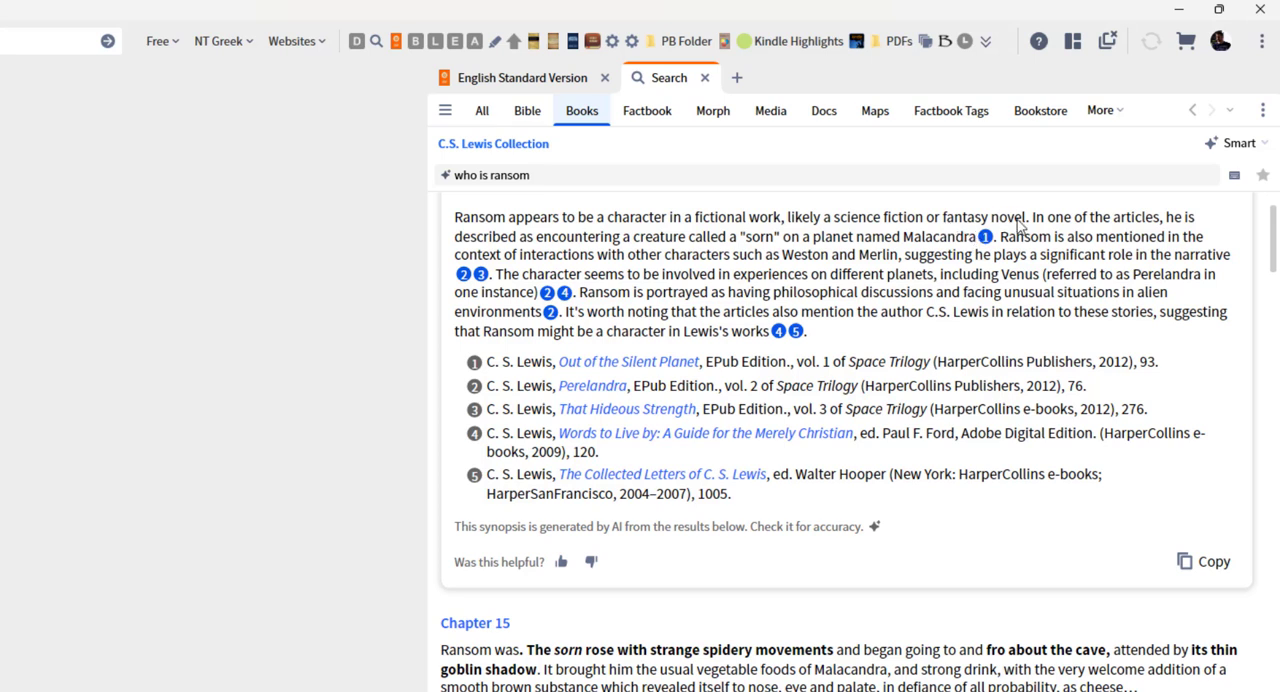
{"action": "mouse_move", "coordinate": [1047, 228]}
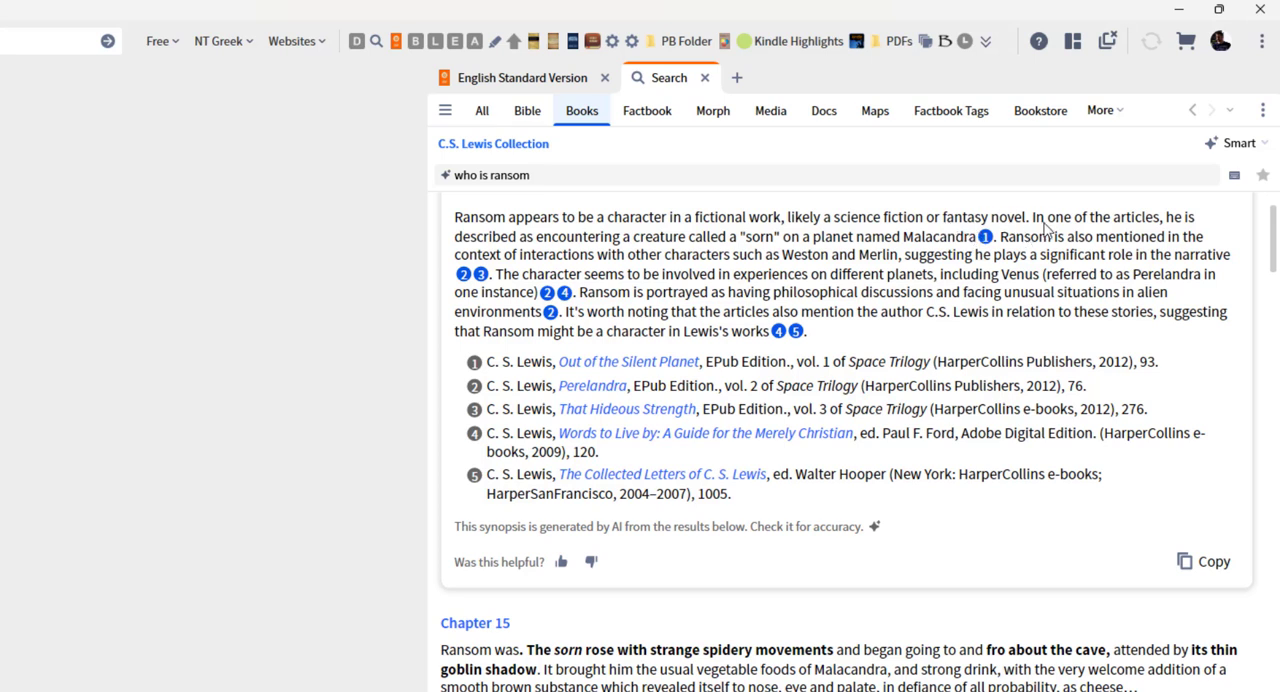
{"action": "mouse_move", "coordinate": [635, 293]}
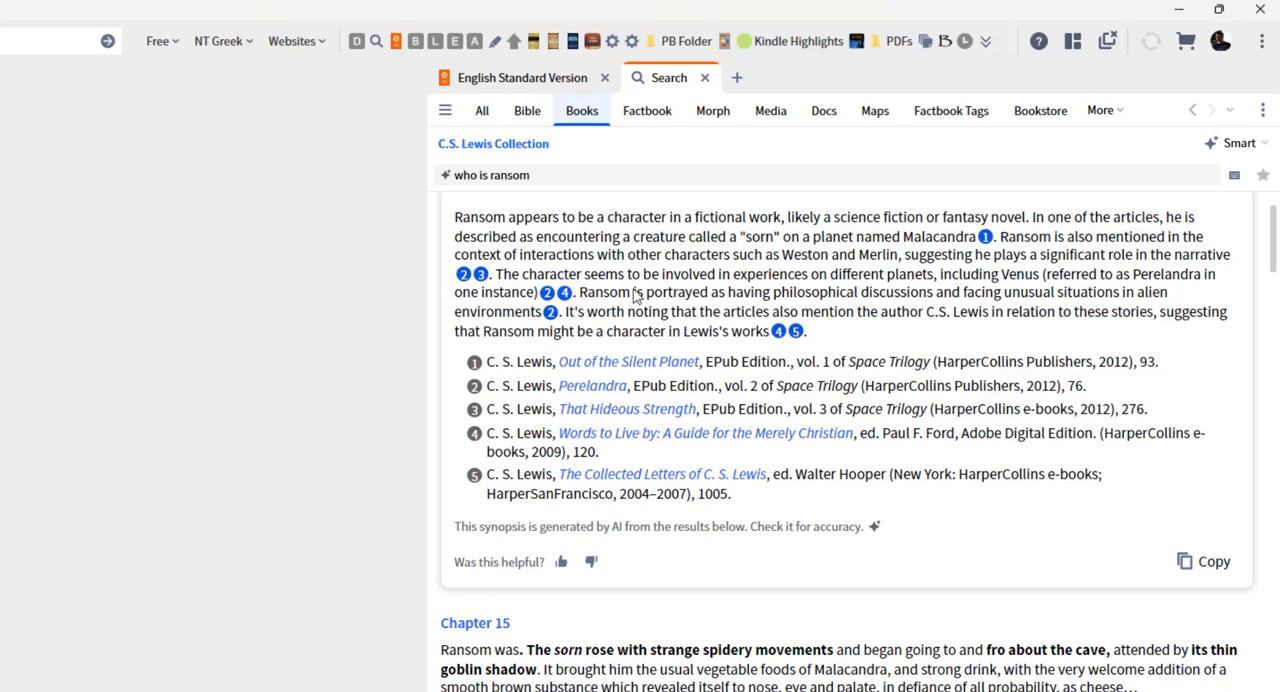
{"action": "mouse_move", "coordinate": [803, 250]}
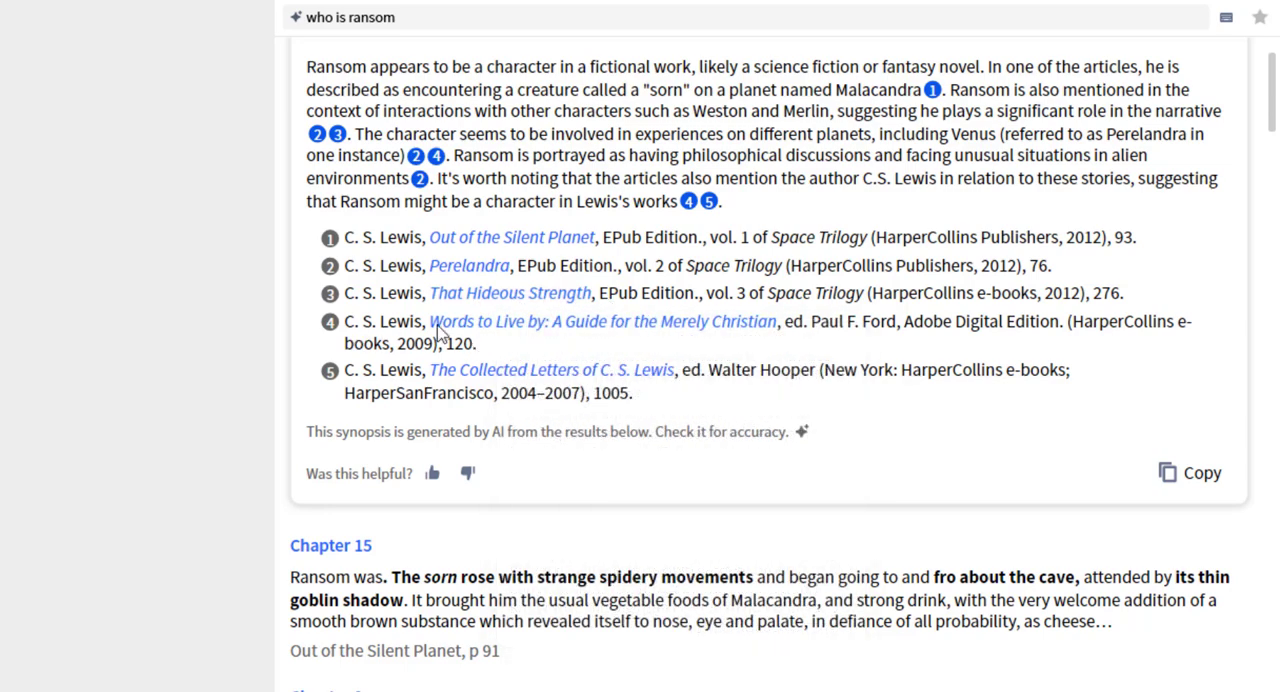
{"action": "mouse_move", "coordinate": [520, 333]}
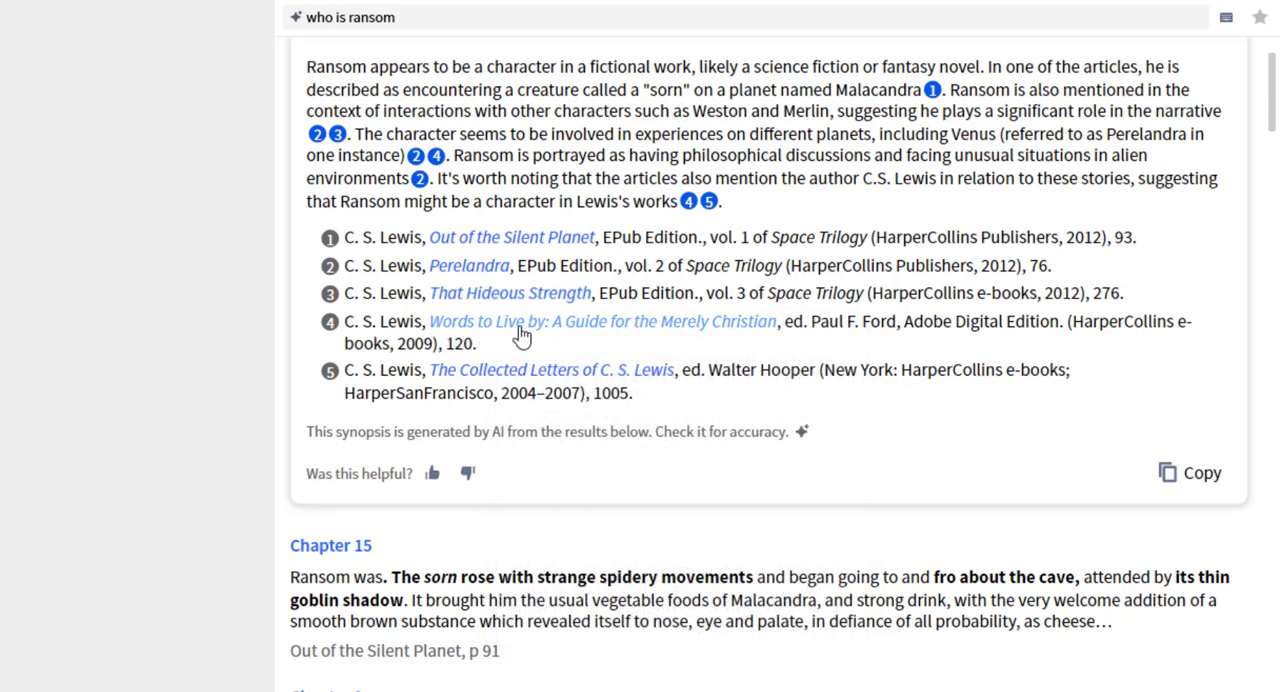
{"action": "mouse_move", "coordinate": [398, 388]}
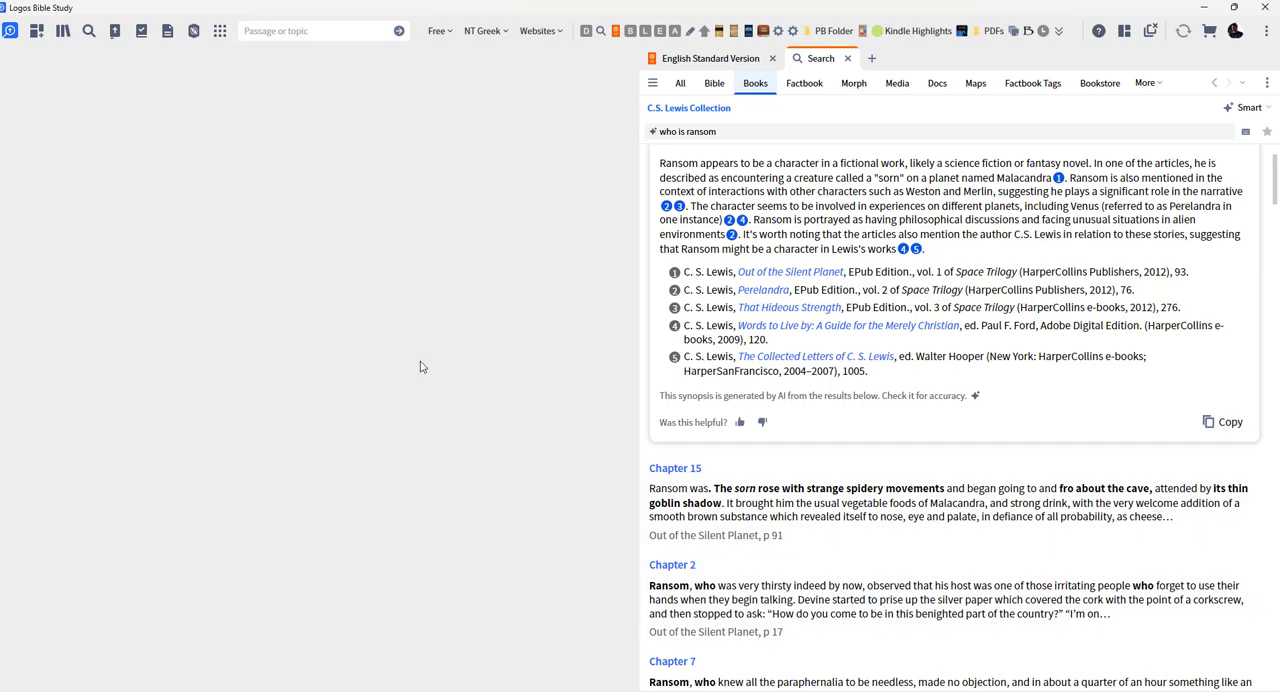
{"action": "mouse_move", "coordinate": [465, 329]}
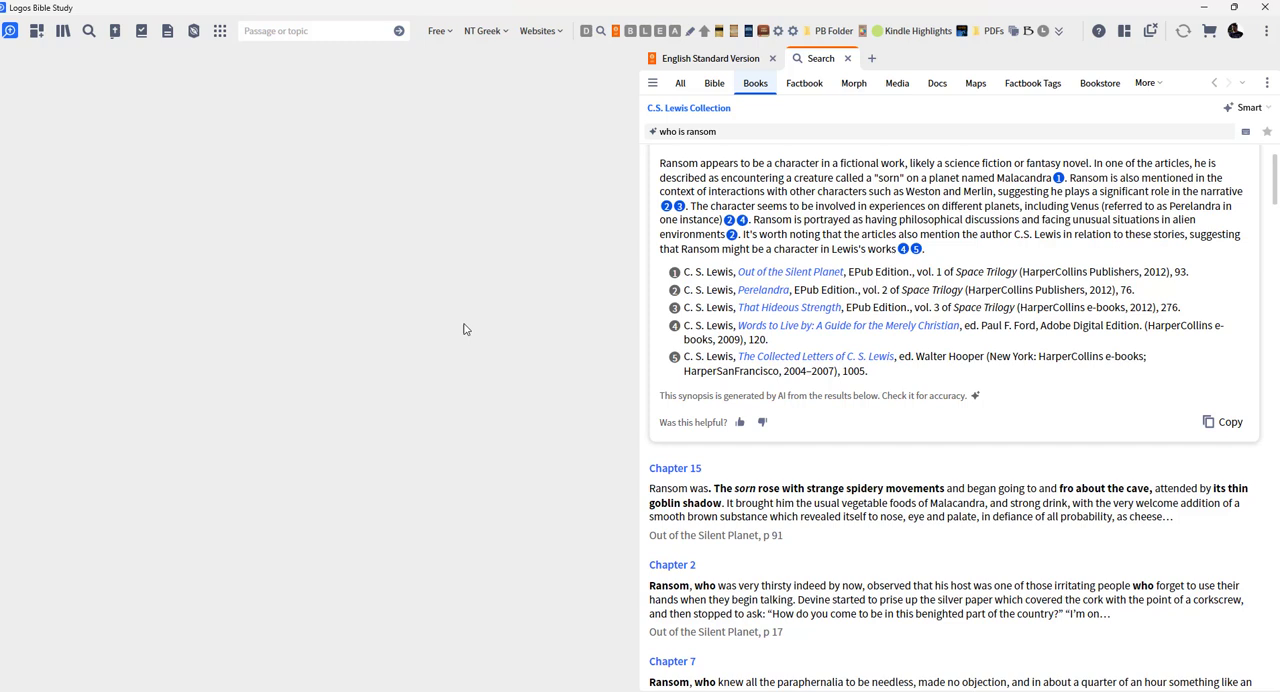
{"action": "mouse_move", "coordinate": [584, 321]}
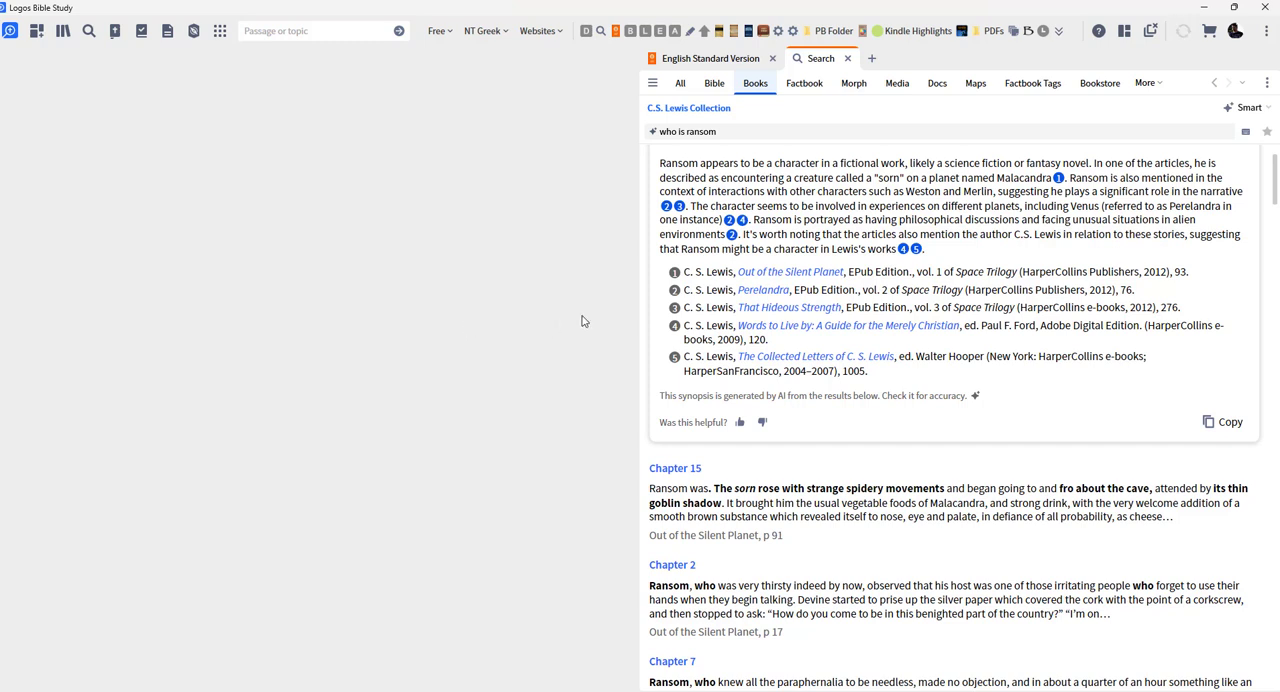
{"action": "mouse_move", "coordinate": [618, 300]}
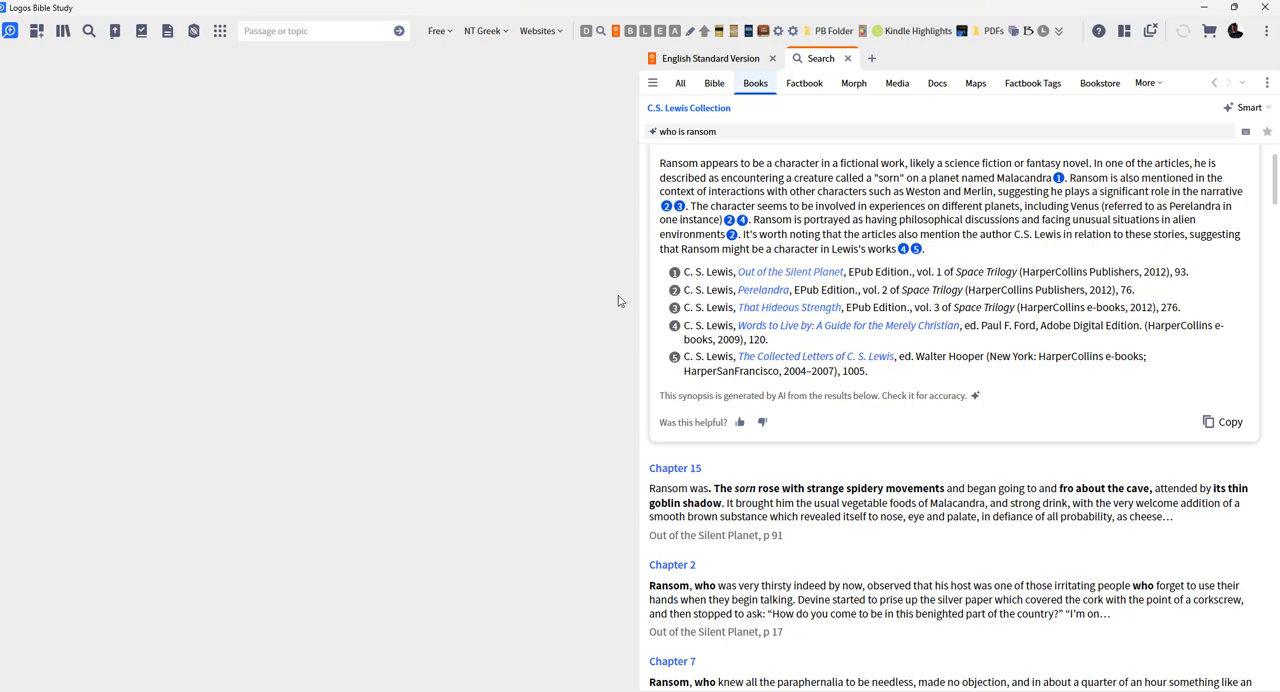
{"action": "mouse_move", "coordinate": [406, 328]}
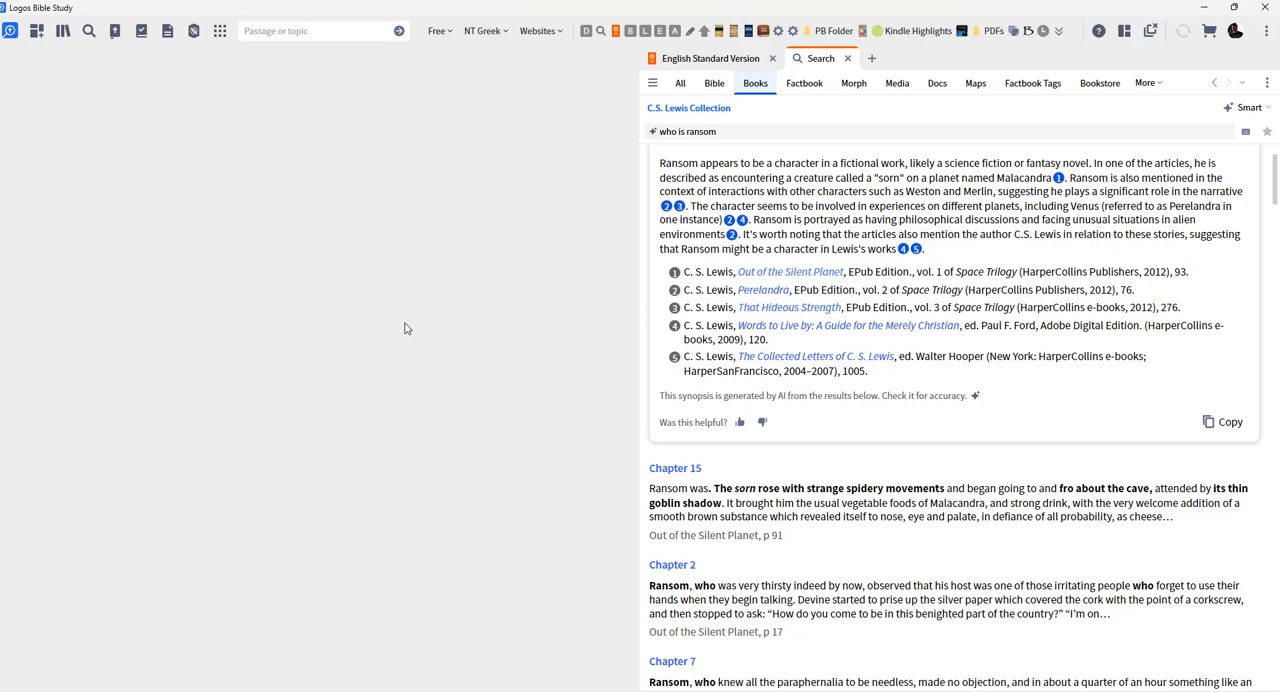
{"action": "mouse_move", "coordinate": [658, 181]}
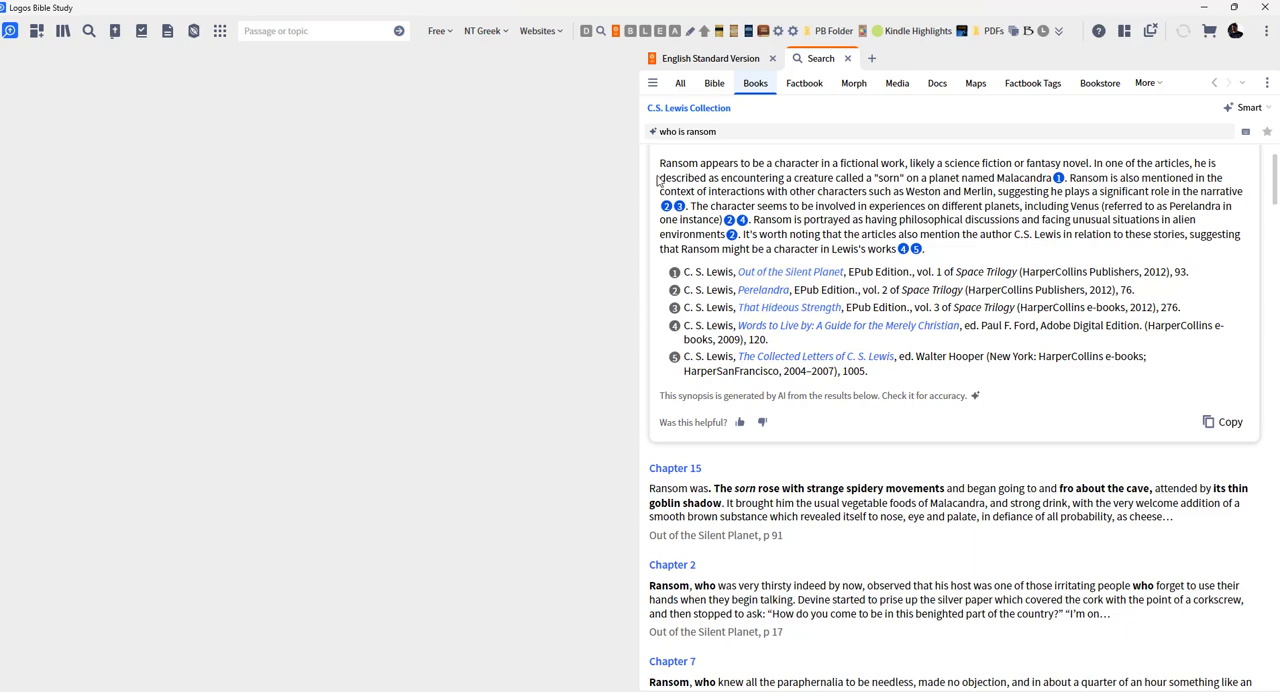